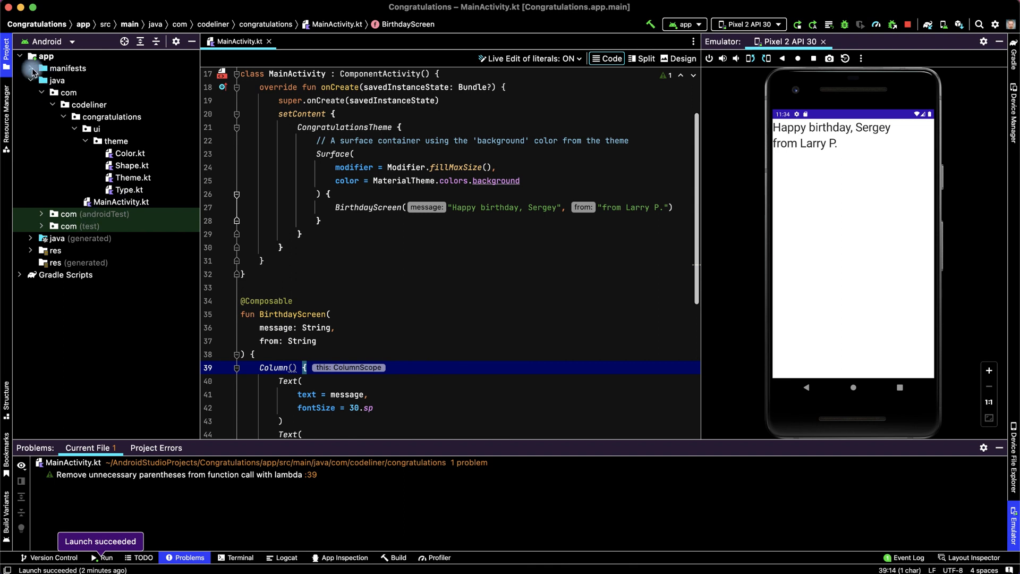
Step: Start an Import Drawables action from the Resource Manager's add menu
{"action": "left_click", "coordinate": [7, 117]}
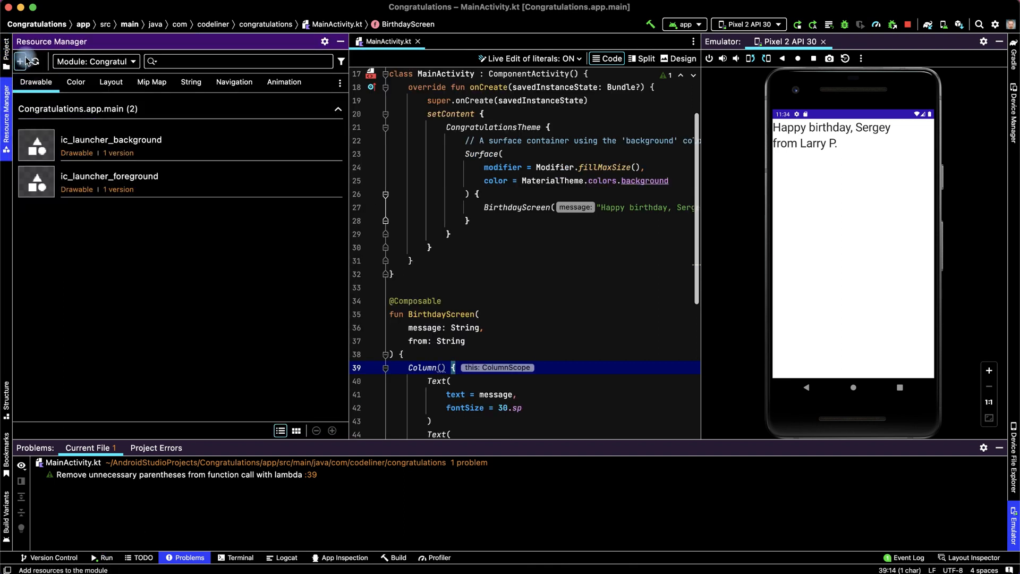
{"action": "left_click", "coordinate": [20, 62]}
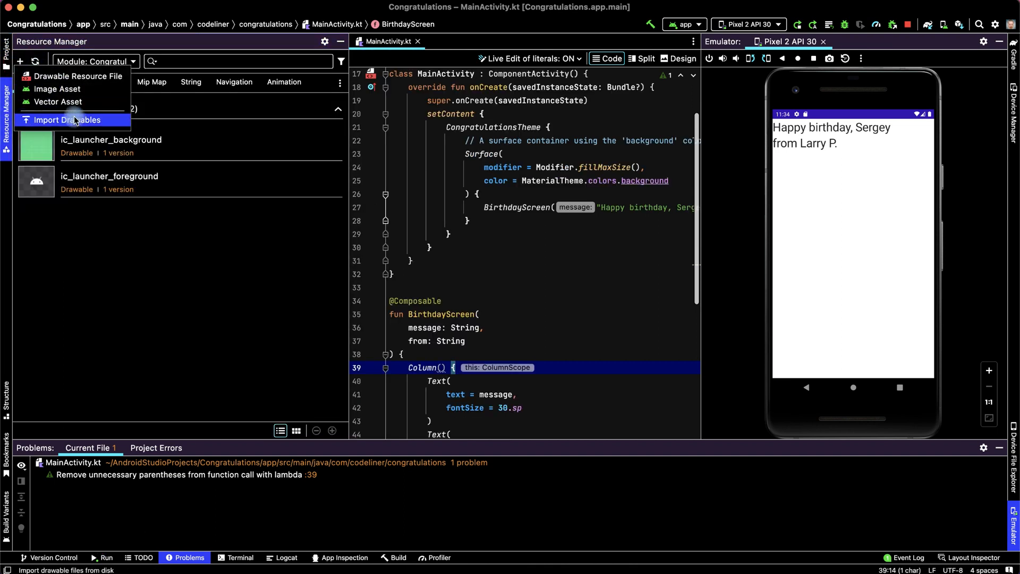
{"action": "left_click", "coordinate": [67, 120]}
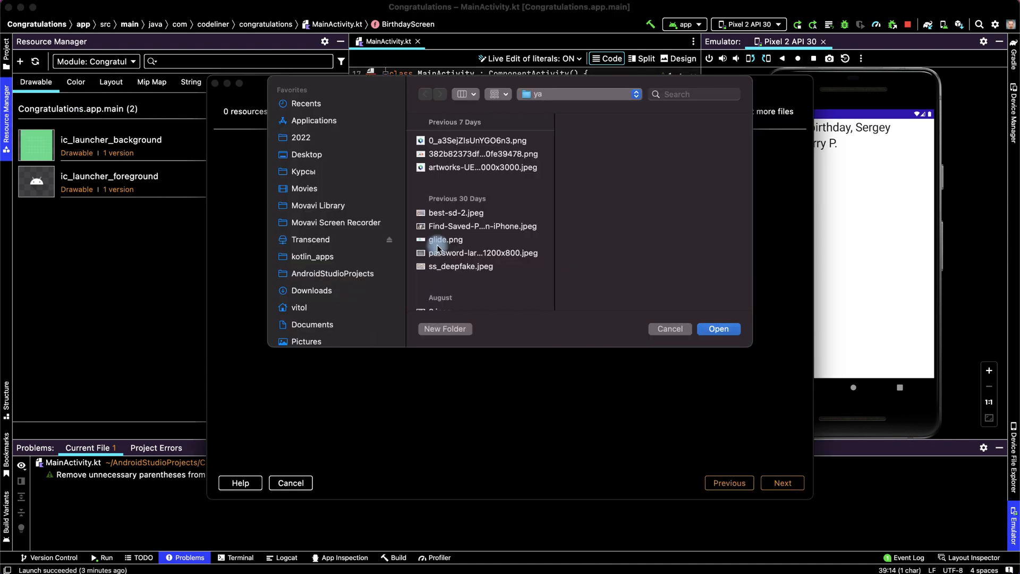
Step: Choose the congratulations illustration PNG and load it into the import dialog
{"action": "left_click", "coordinate": [481, 153]}
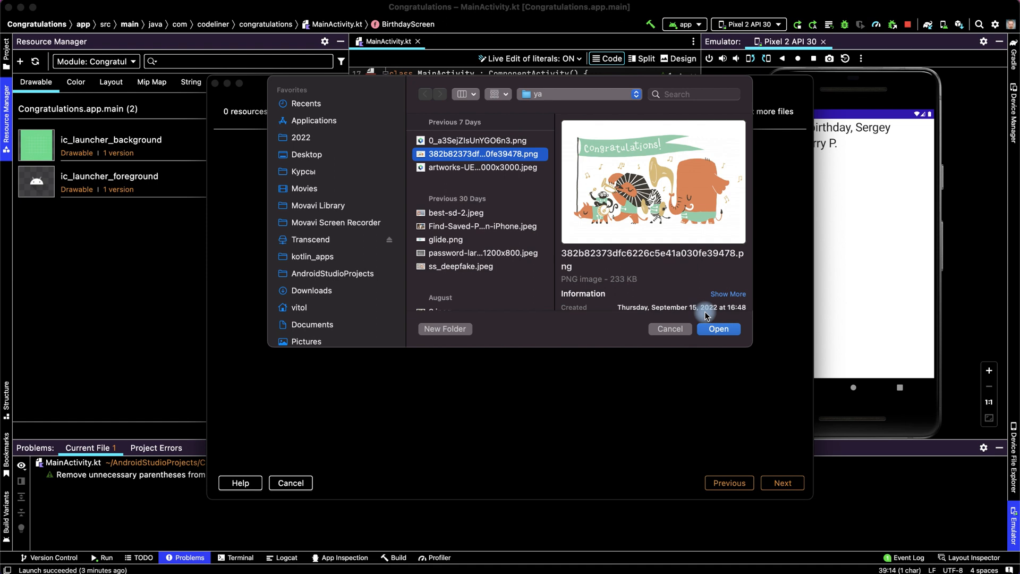
{"action": "left_click", "coordinate": [718, 328]}
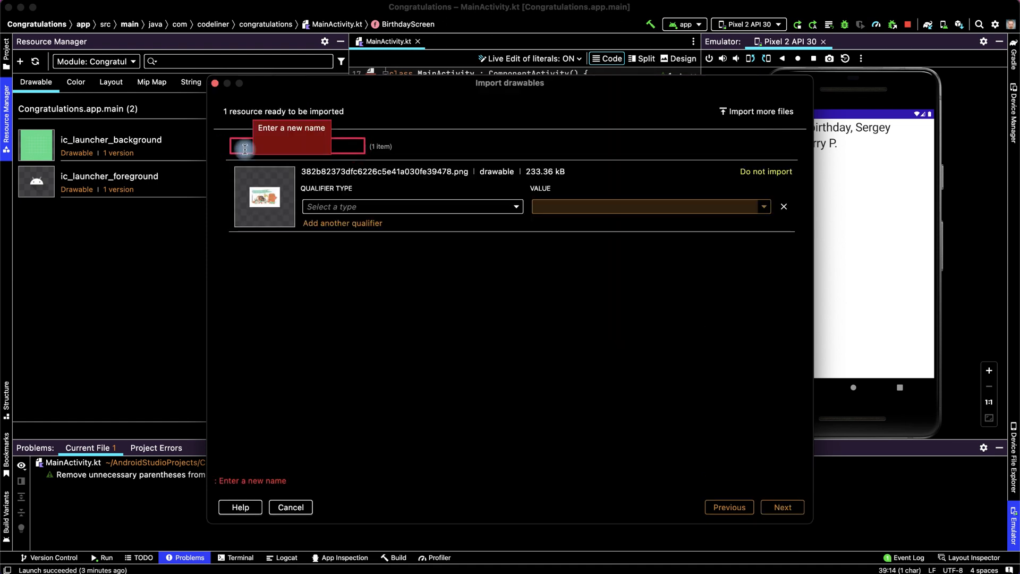
Step: Name the resource image_bg and give it a Density qualifier of No Density
{"action": "type", "text": "image_"}
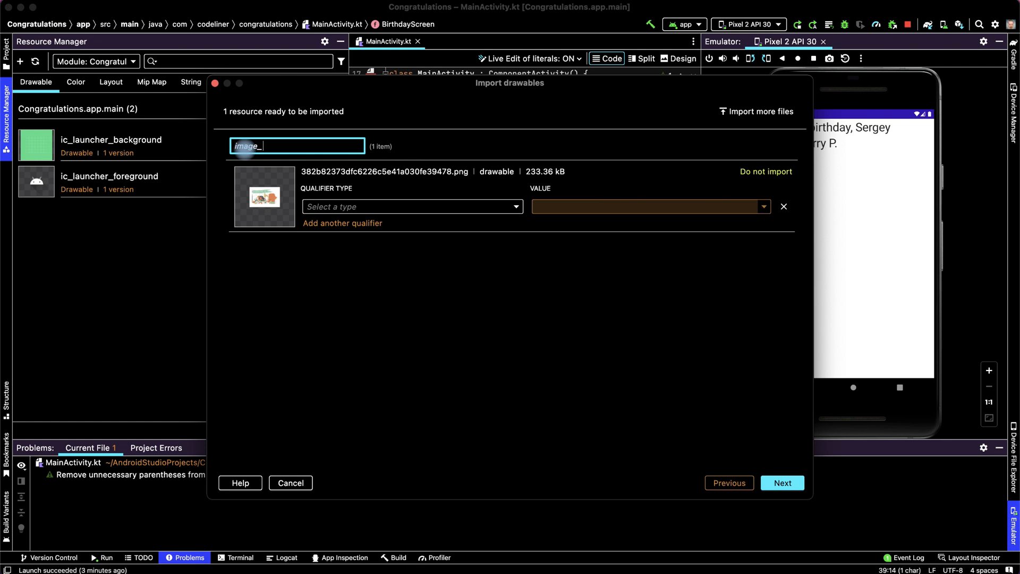
{"action": "type", "text": "bg"}
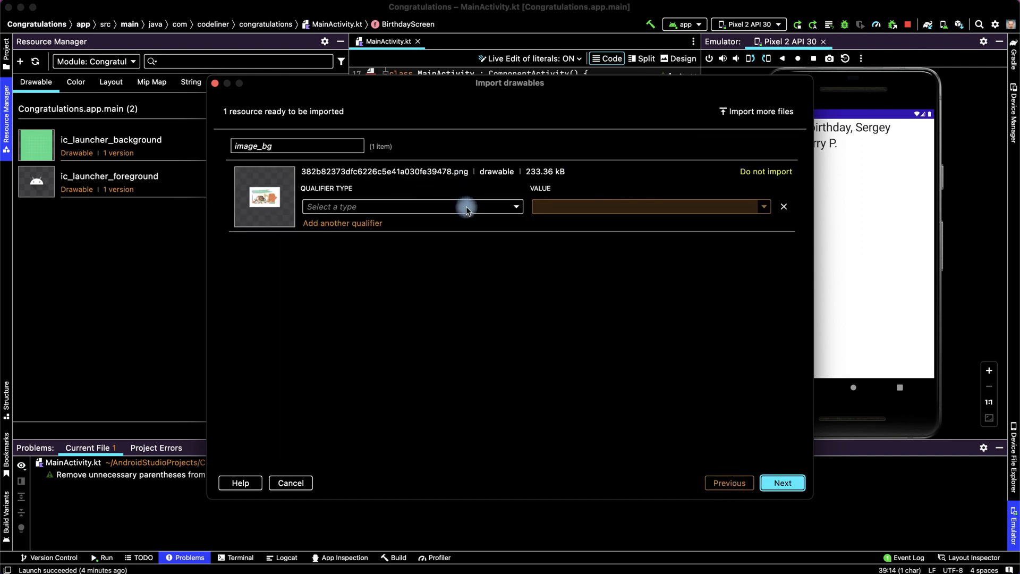
{"action": "mouse_move", "coordinate": [491, 216]}
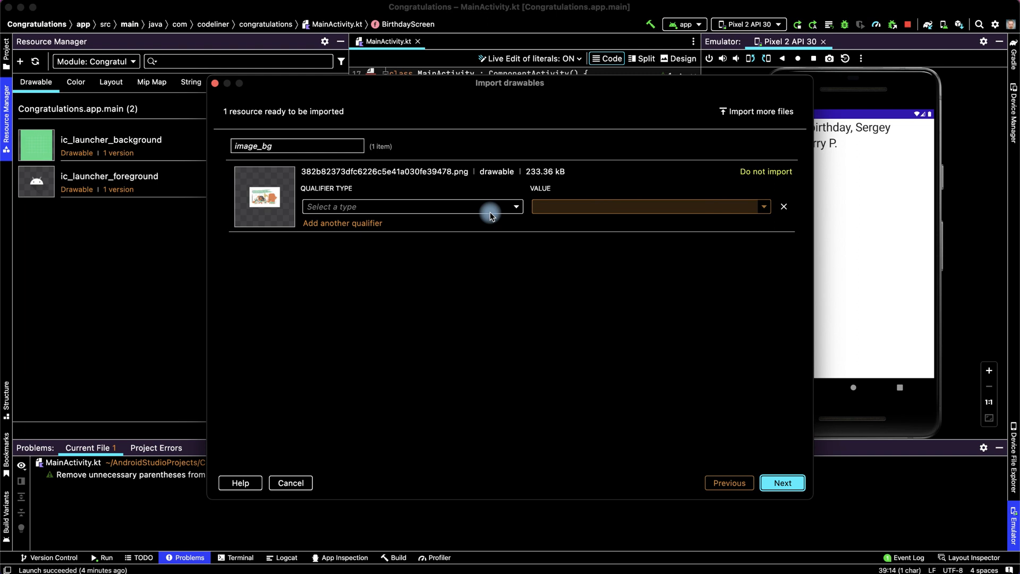
{"action": "left_click", "coordinate": [413, 206]}
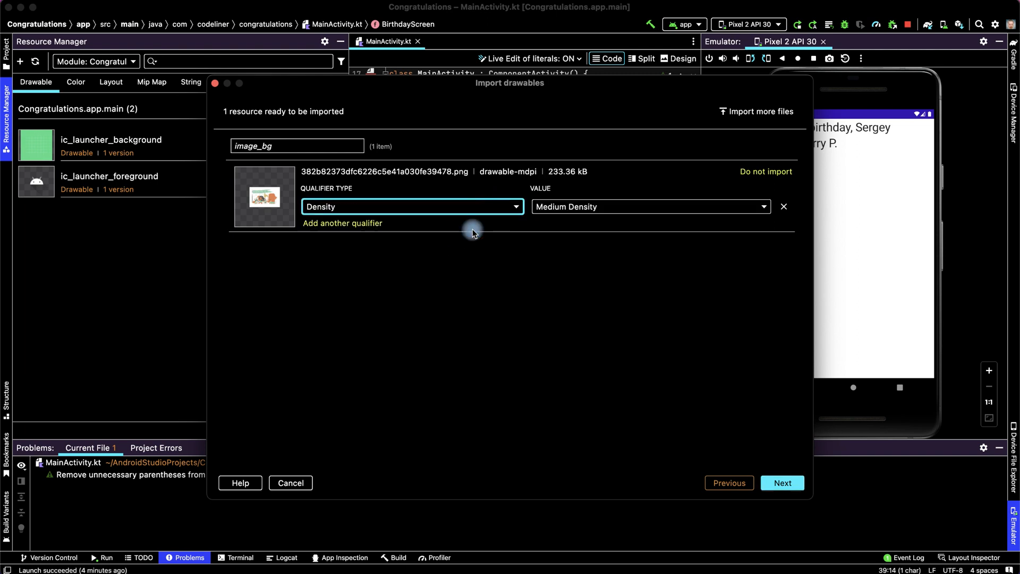
{"action": "left_click", "coordinate": [648, 206]}
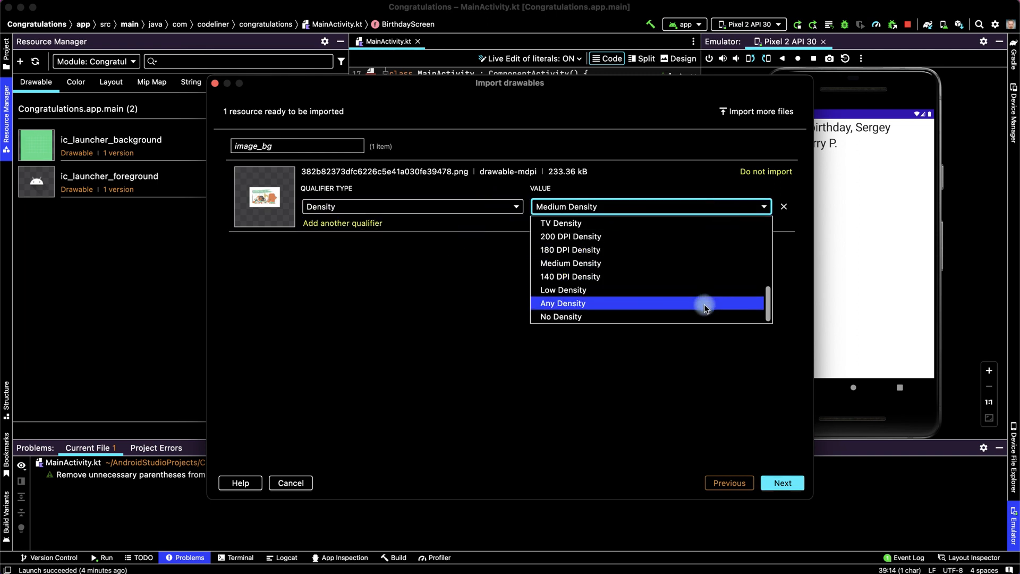
{"action": "left_click", "coordinate": [560, 317]}
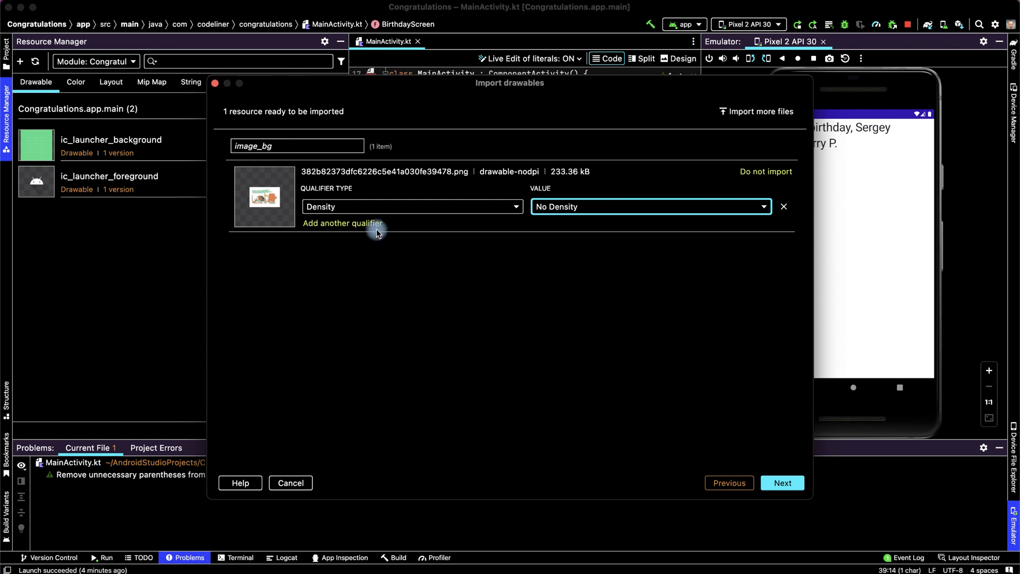
{"action": "mouse_move", "coordinate": [289, 202]}
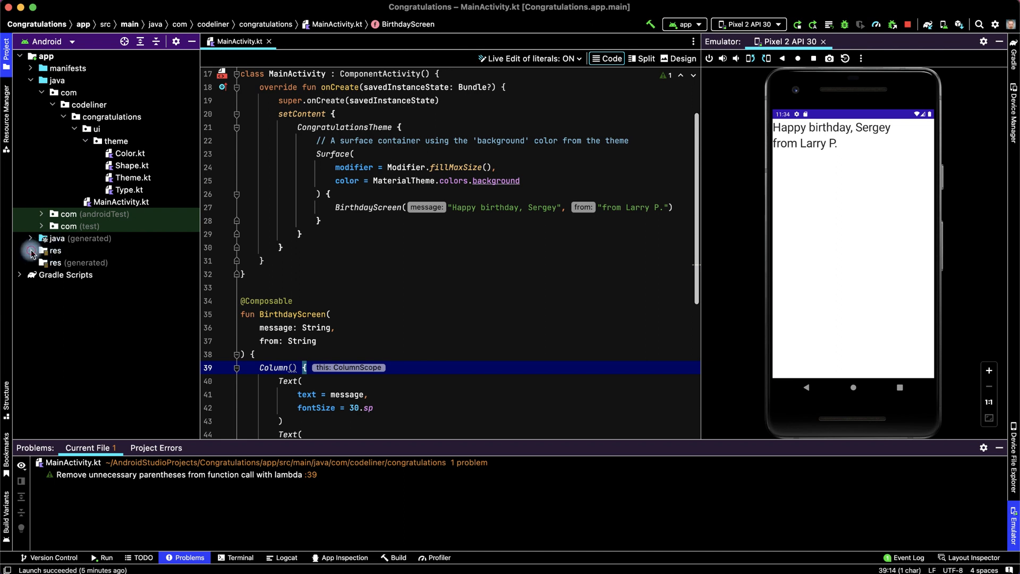
Step: Expand res/drawable and select the imported image_bg.png
{"action": "left_click", "coordinate": [31, 251]}
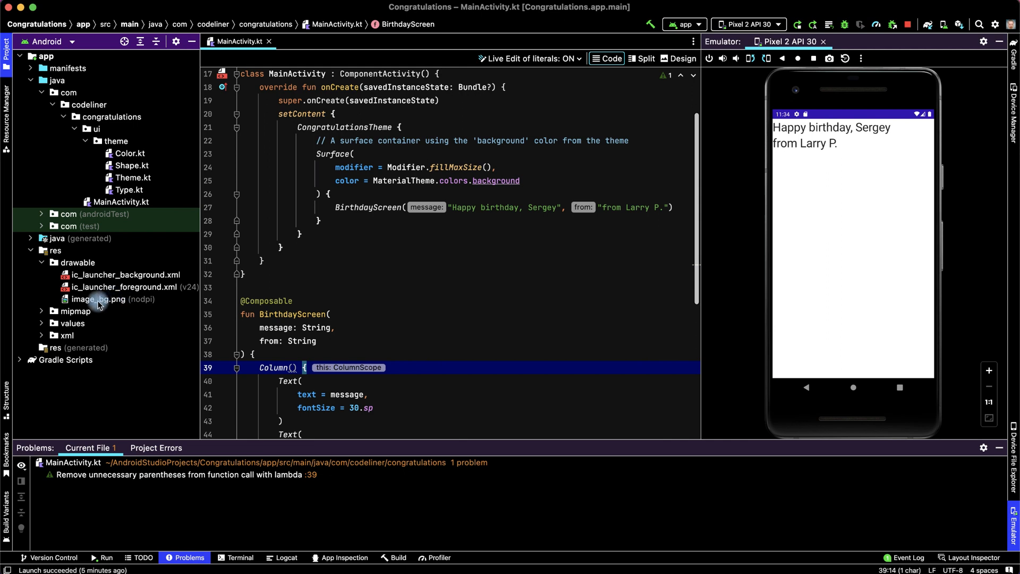
{"action": "left_click", "coordinate": [107, 299]}
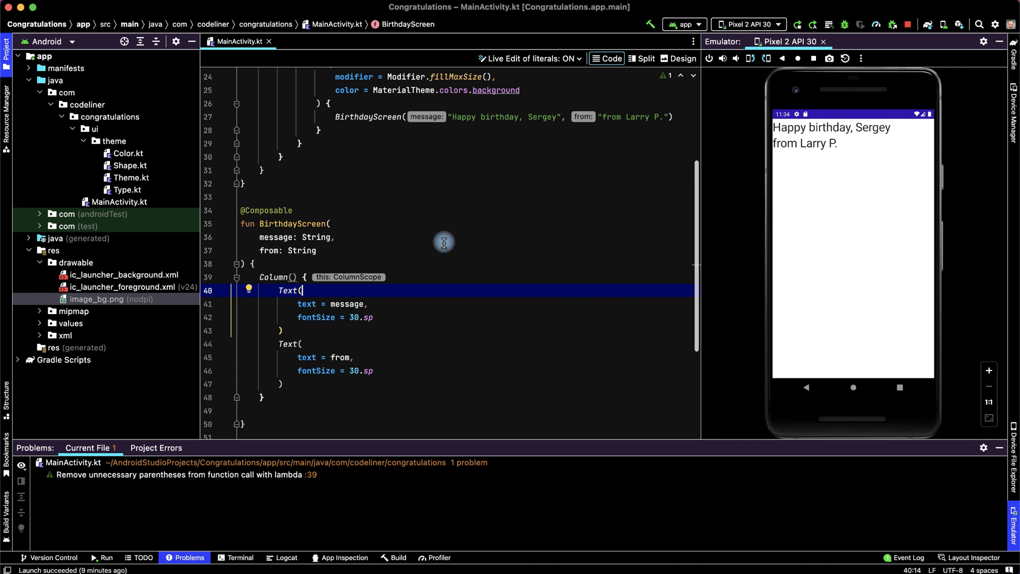
{"action": "mouse_move", "coordinate": [345, 284]}
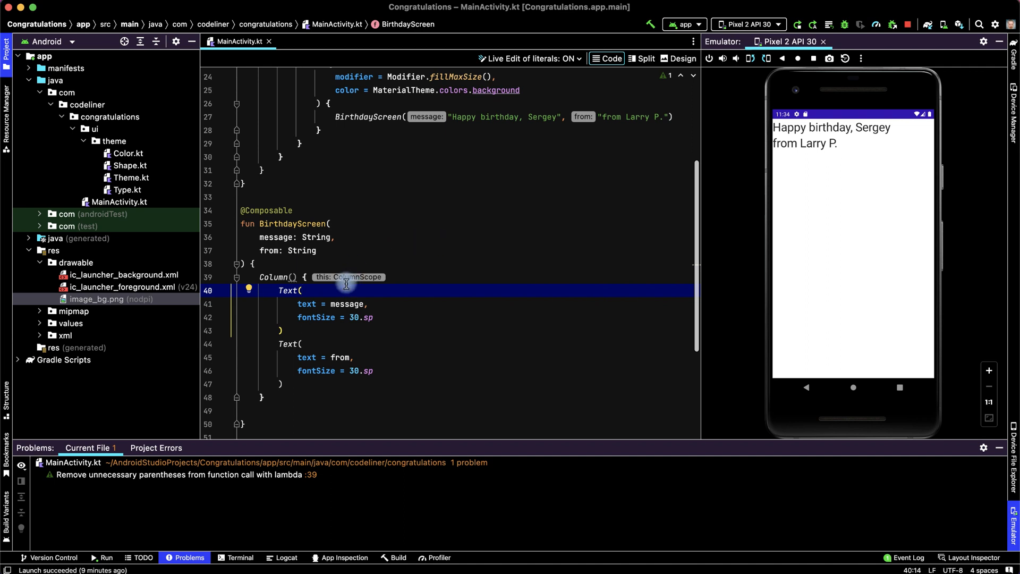
Step: Add an Image composable with painter and contentDescription arguments on separate lines
{"action": "key", "text": "enter"}
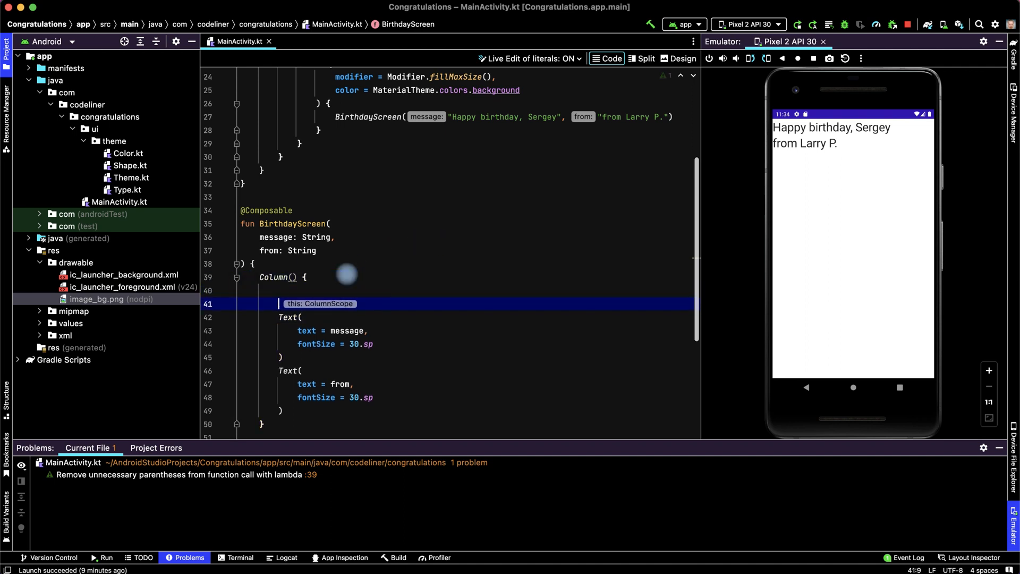
{"action": "left_click", "coordinate": [337, 276]}
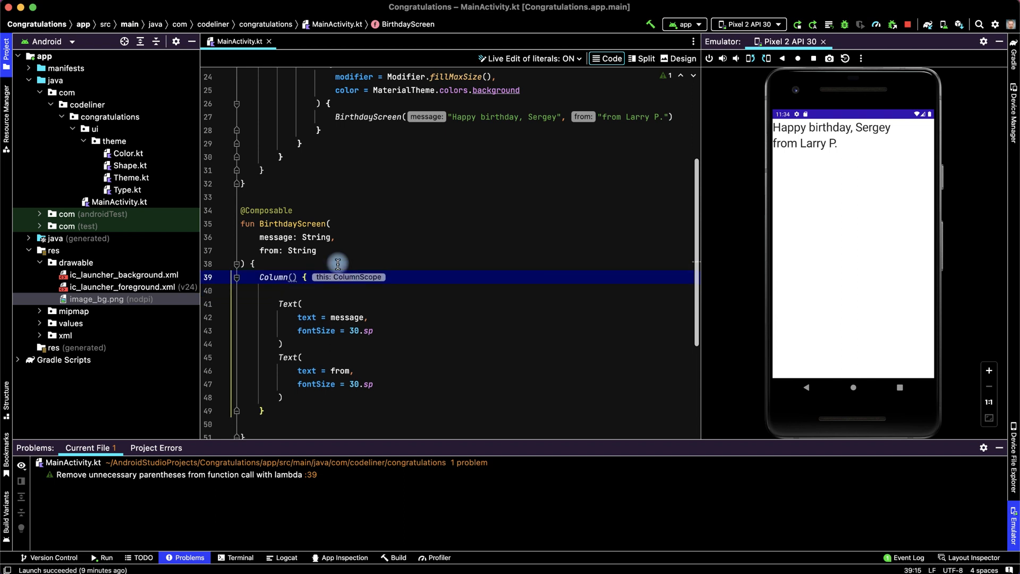
{"action": "mouse_move", "coordinate": [910, 259]}
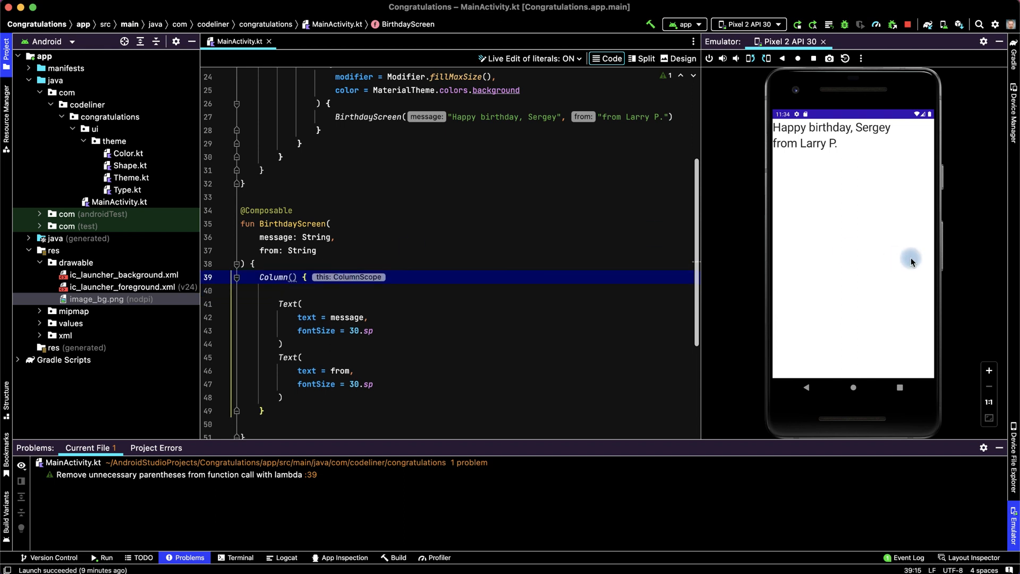
{"action": "left_click", "coordinate": [278, 263]}
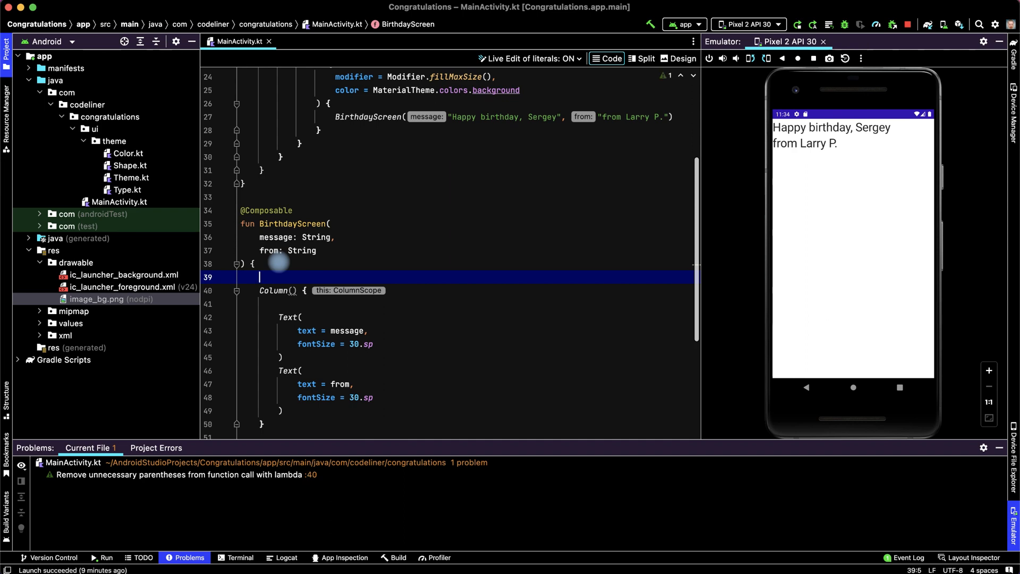
{"action": "type", "text": "Image"}
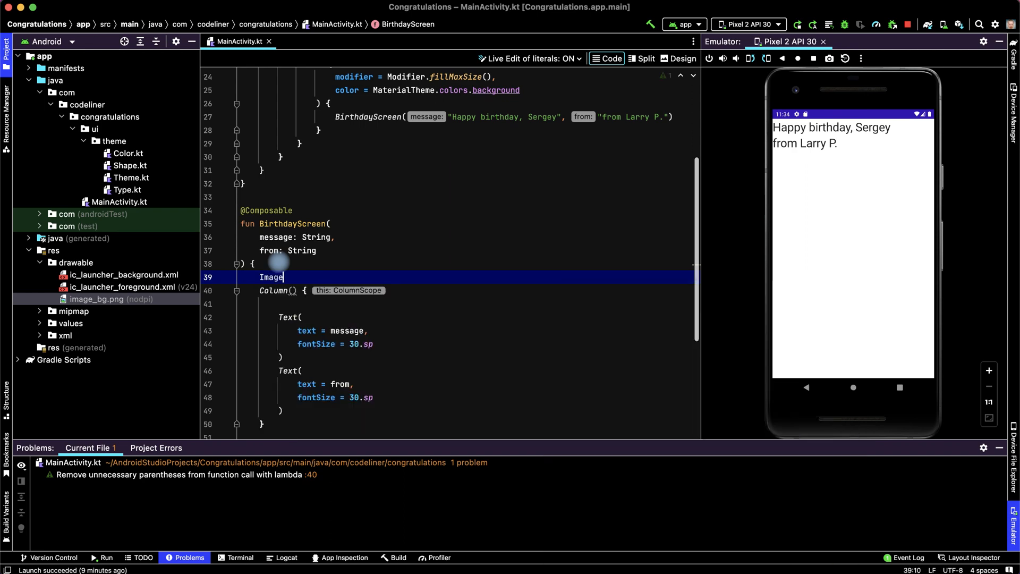
{"action": "type", "text": "(painter = , contentDescription = )"}
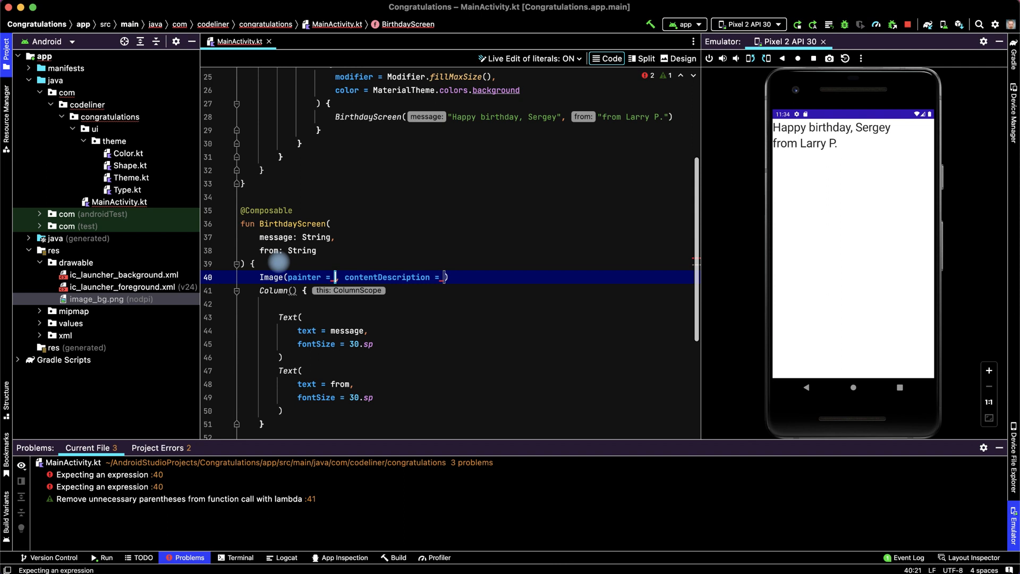
{"action": "key", "text": "Return"}
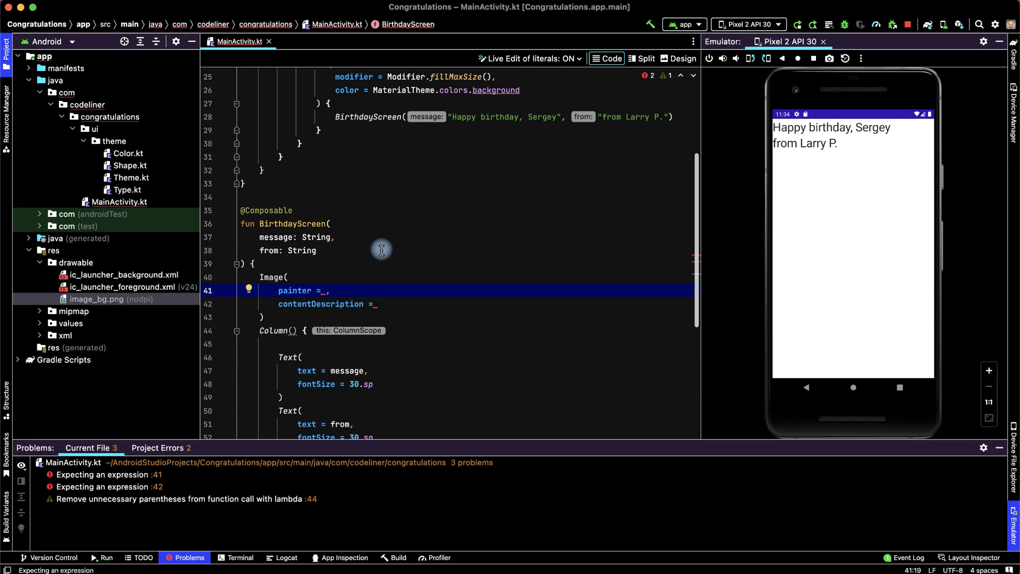
Step: Set the painter to painterResource loading R.drawable.image_bg
{"action": "type", "text": "painterResource(id ="}
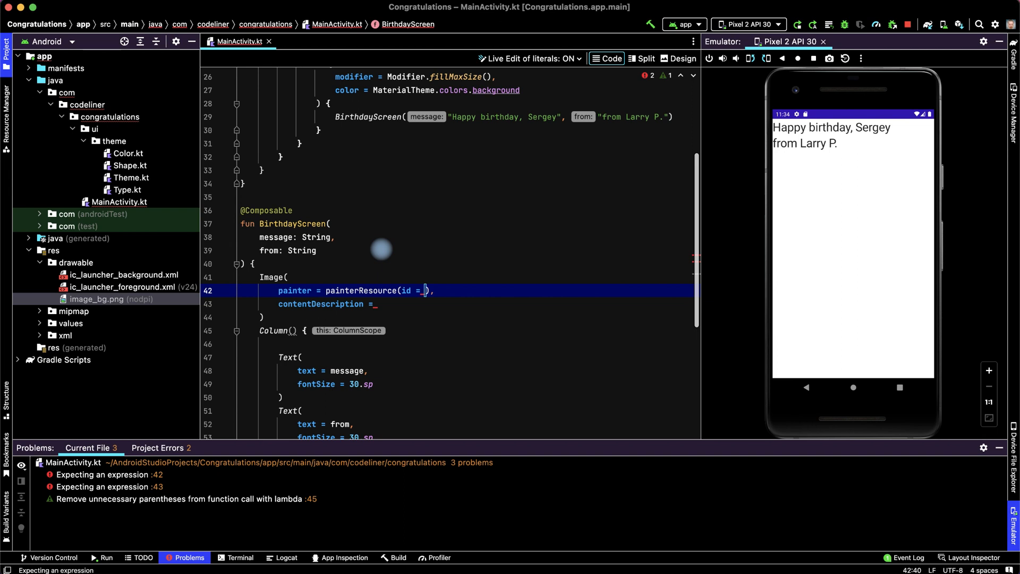
{"action": "type", "text": "R."}
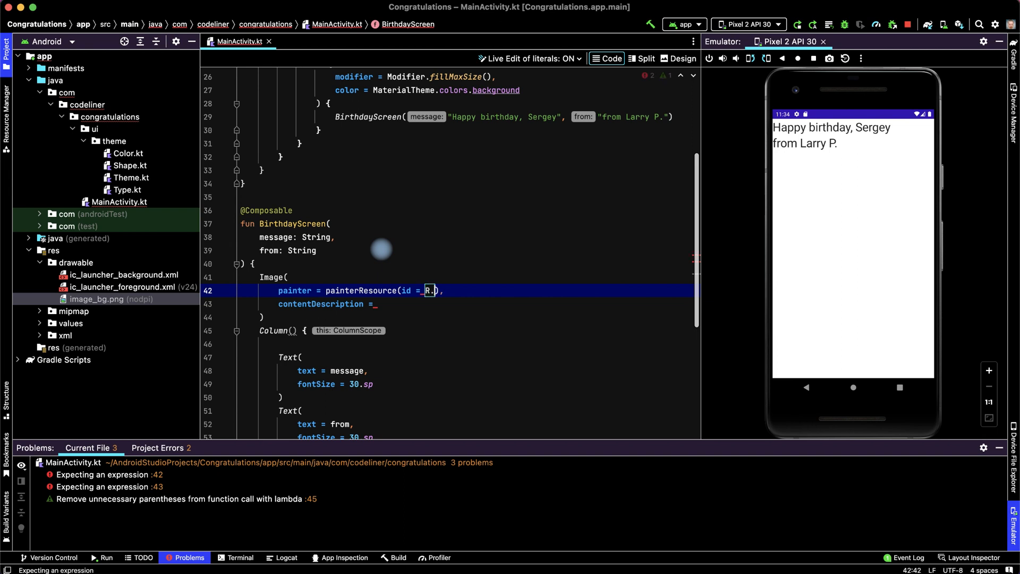
{"action": "type", "text": "drawable"}
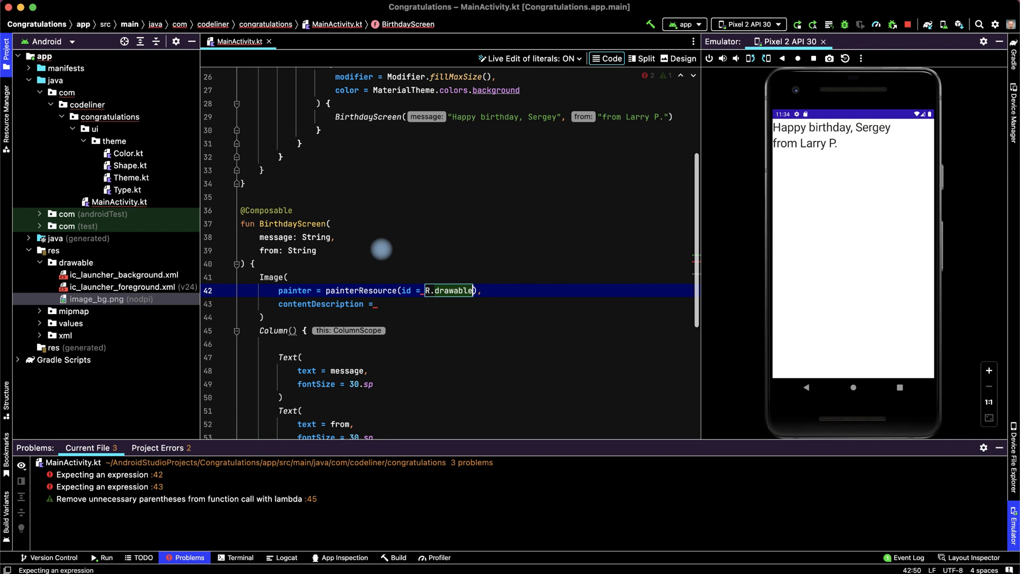
{"action": "type", "text": "."}
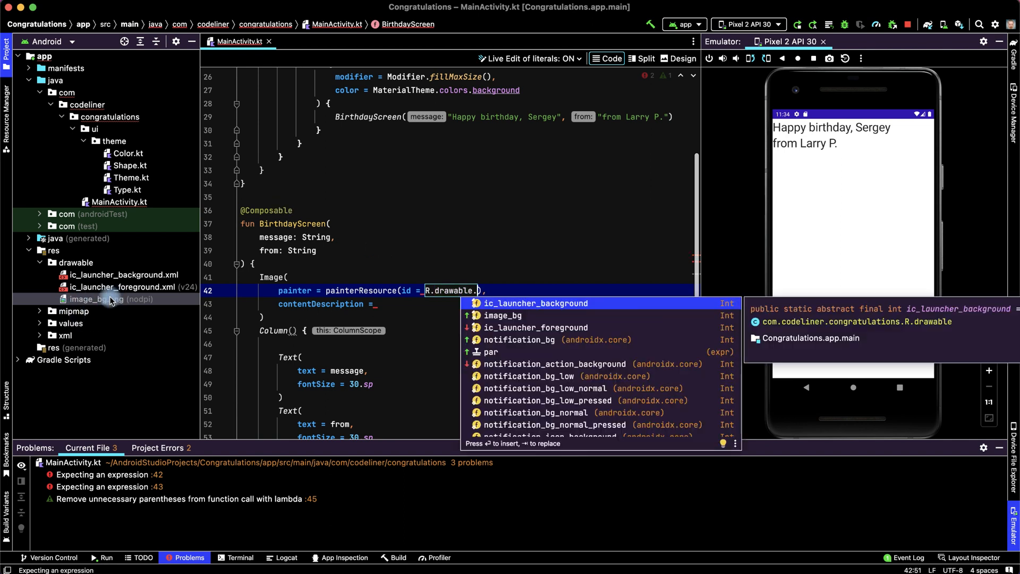
{"action": "left_click", "coordinate": [501, 314]}
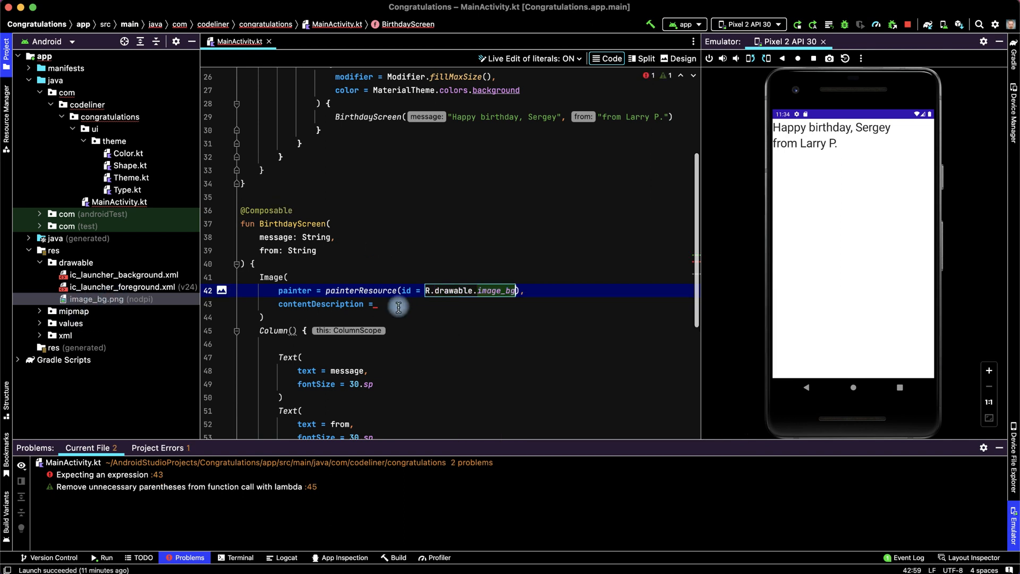
Step: Set the Image contentDescription to "congratulate background"
{"action": "type", "text": "\"con"}
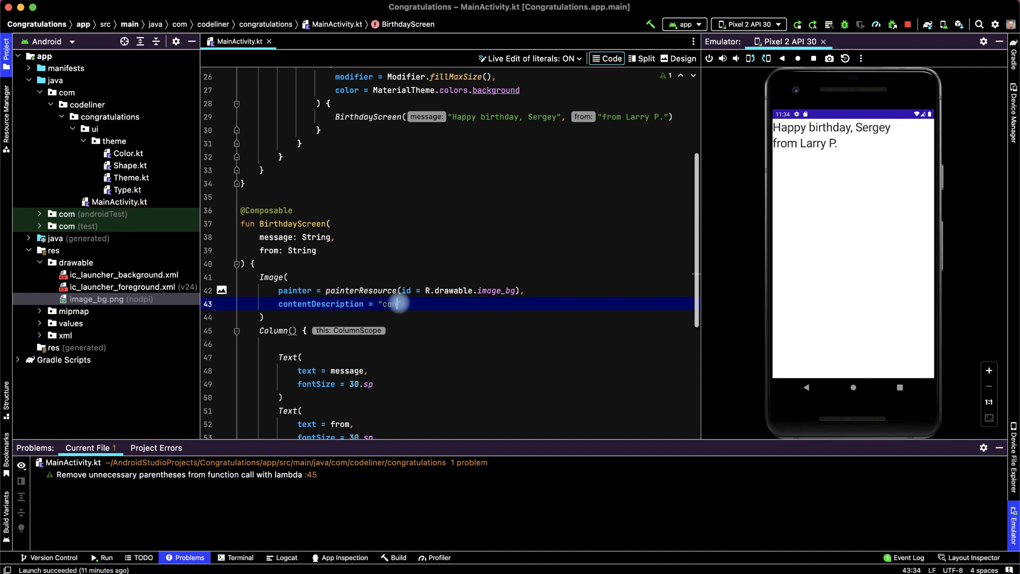
{"action": "type", "text": "congratulate"}
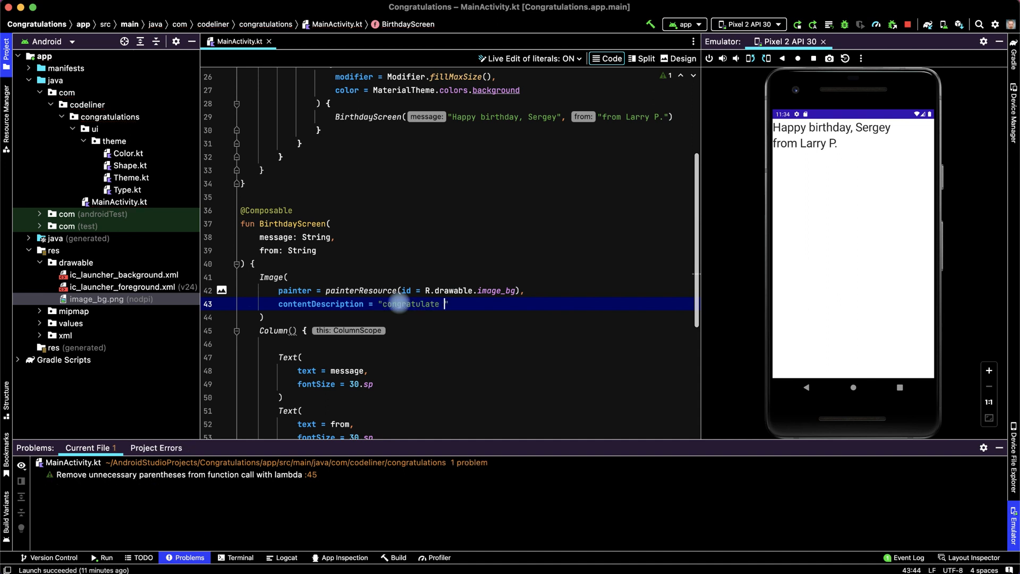
{"action": "type", "text": "background"}
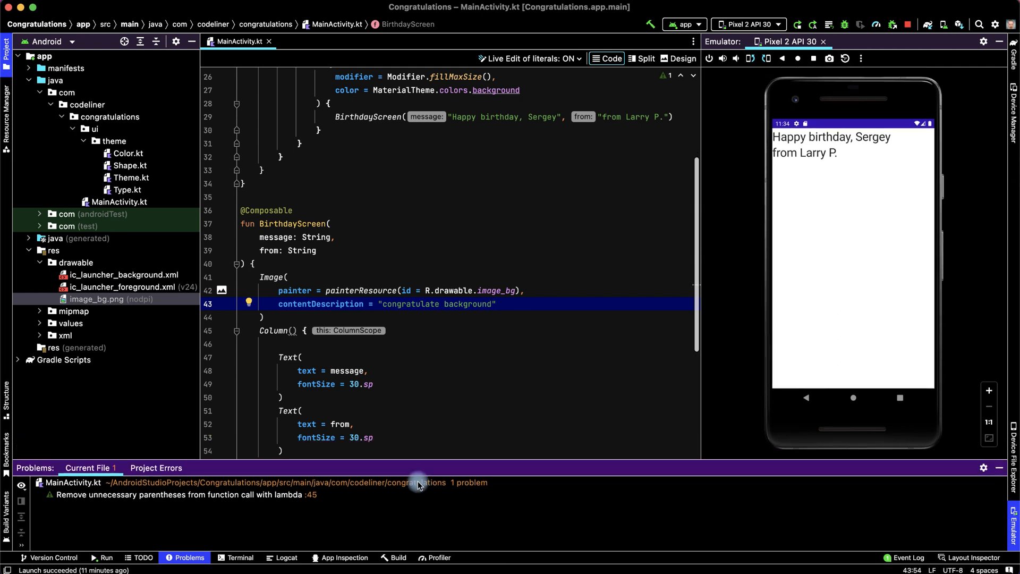
Step: Rerun the app so the emulator shows the illustration under the greeting
{"action": "scroll", "scroll_direction": "down", "scroll_amount": 3}
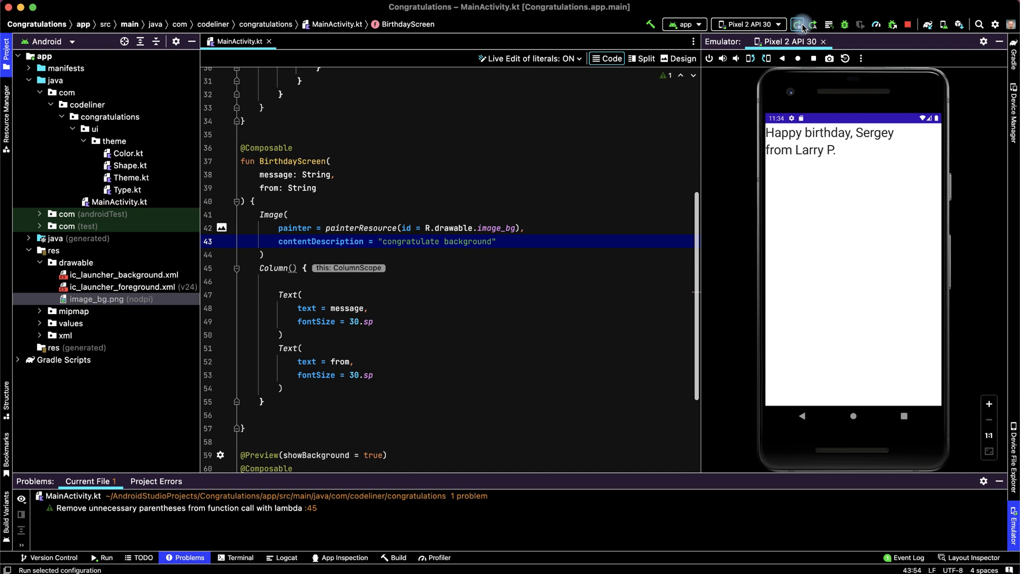
{"action": "left_click", "coordinate": [801, 24]}
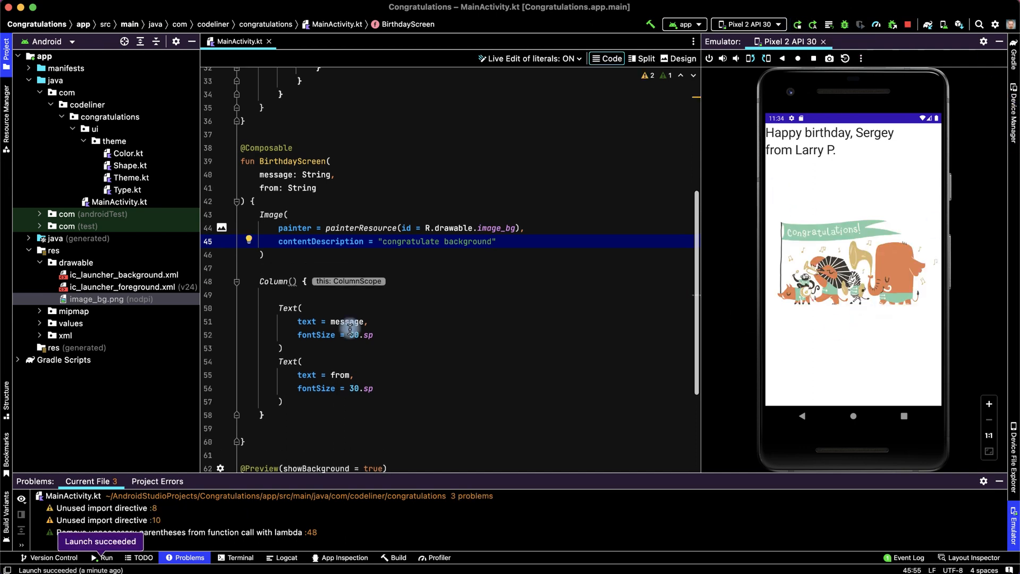
{"action": "mouse_move", "coordinate": [747, 165]}
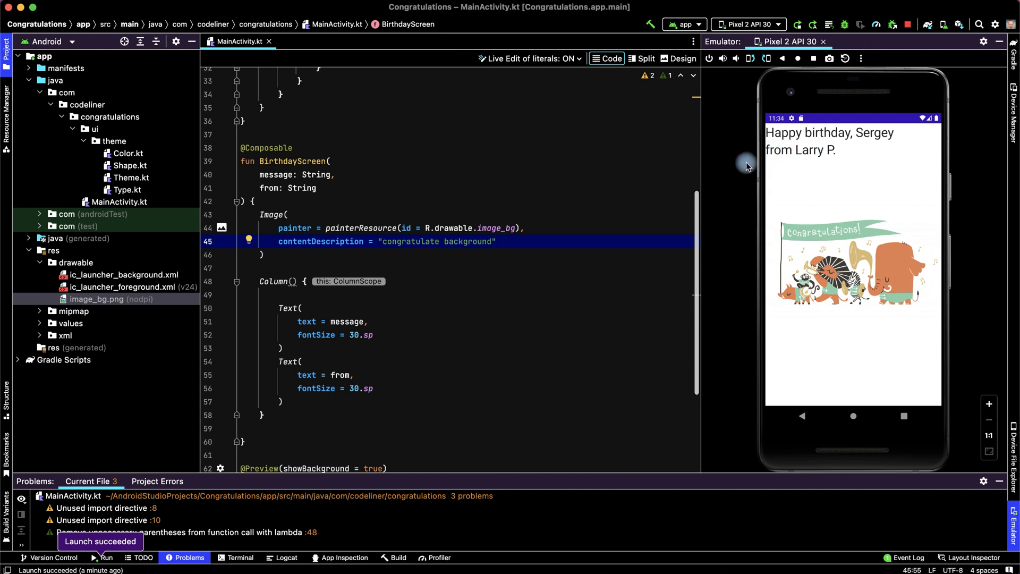
{"action": "mouse_move", "coordinate": [833, 154]}
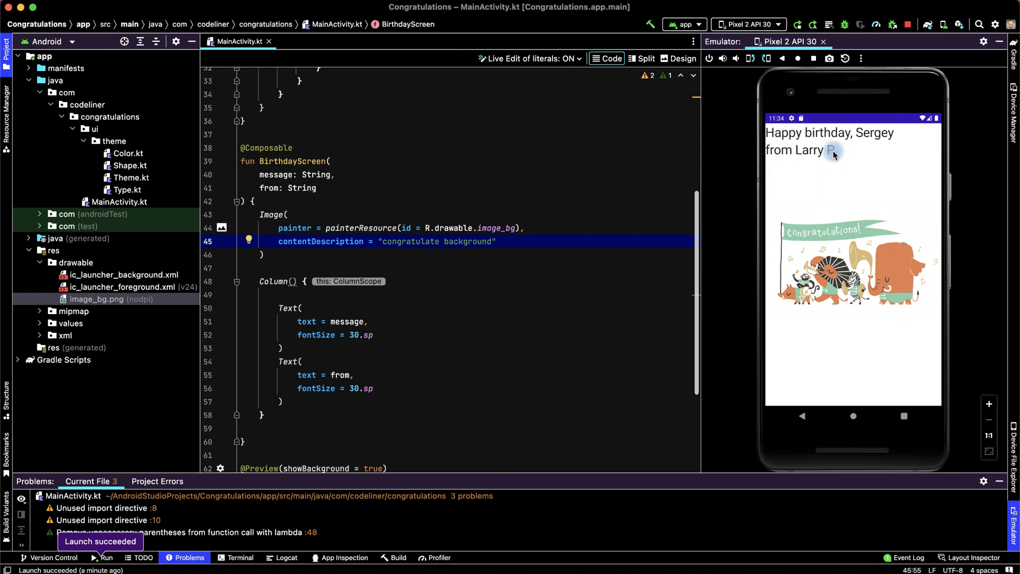
{"action": "mouse_move", "coordinate": [926, 157]}
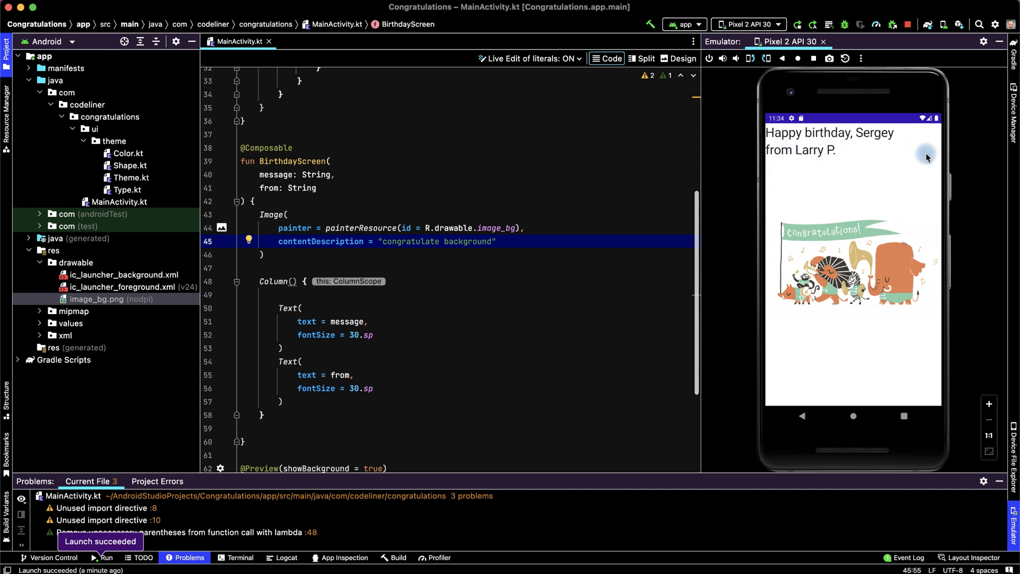
{"action": "mouse_move", "coordinate": [416, 294]}
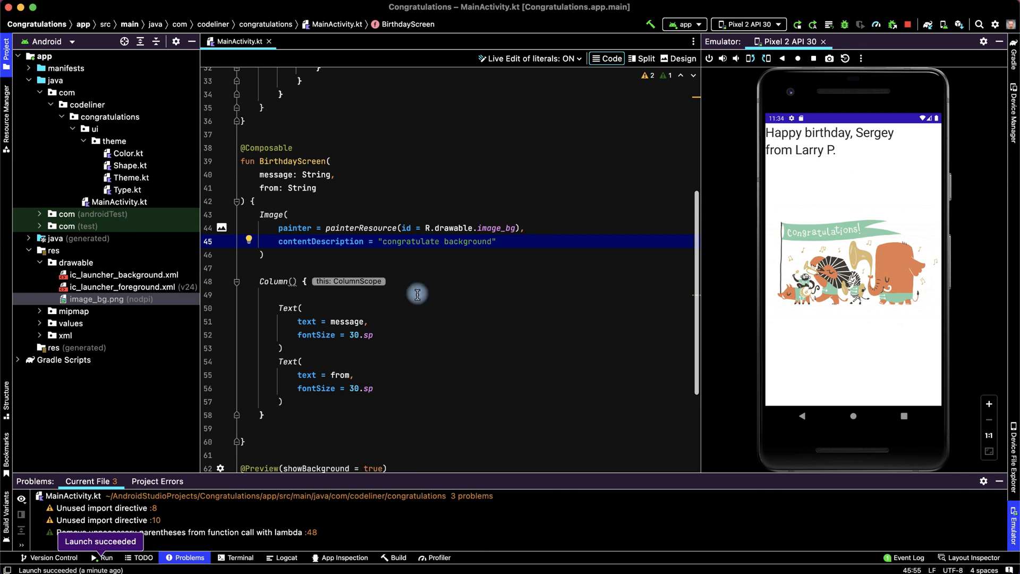
{"action": "mouse_move", "coordinate": [326, 360]}
{"action": "type", "text": ","}
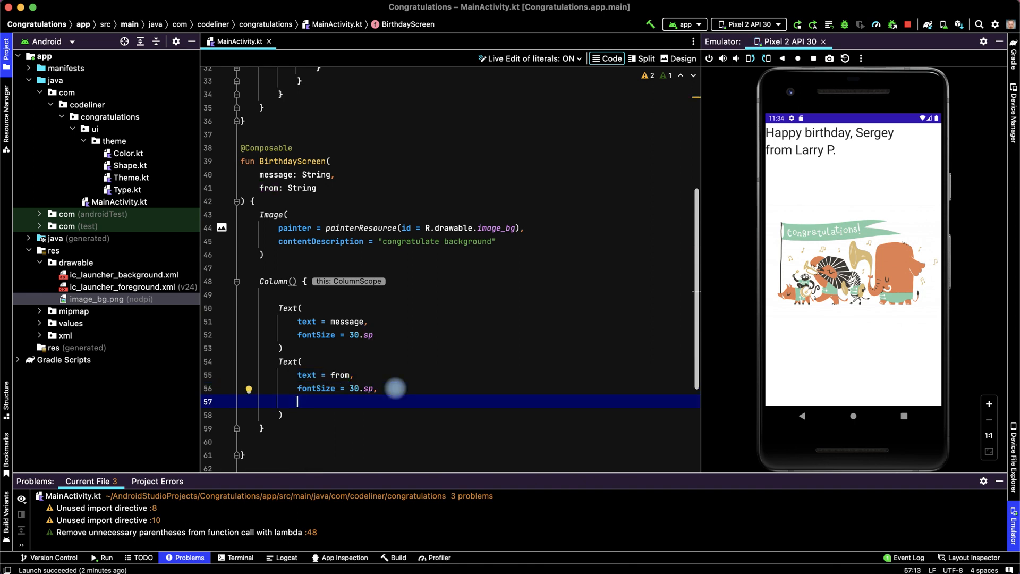
Step: Give the from Text Modifier.fillMaxWidth().wrapContentWidth(Alignment.End) and rerun the app
{"action": "type", "text": "modifier = M"}
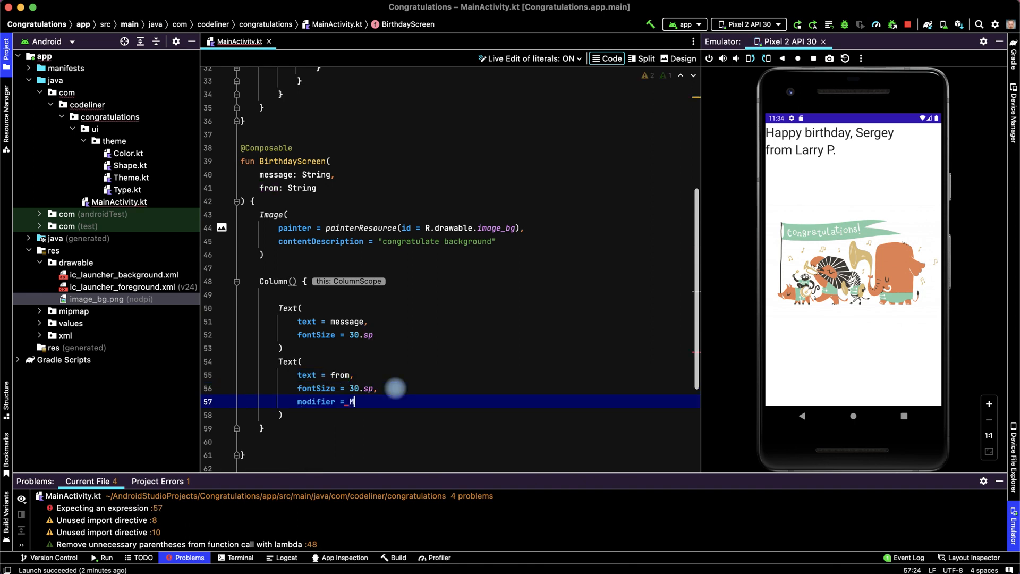
{"action": "type", "text": "odifier."}
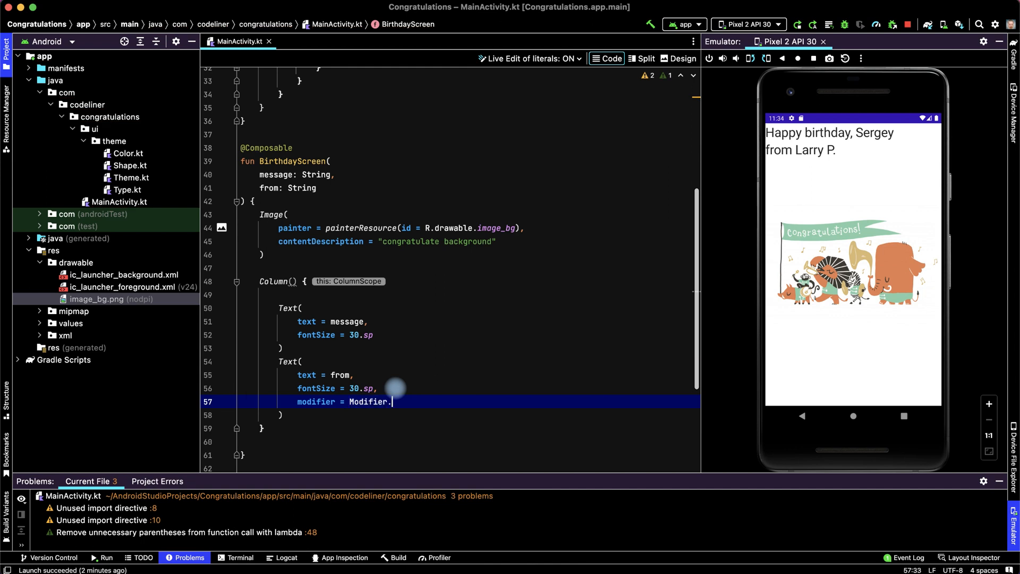
{"action": "type", "text": "fillMaxWidth()"}
{"action": "type", "text": ".wrapContentWidth(Alignment.End)"}
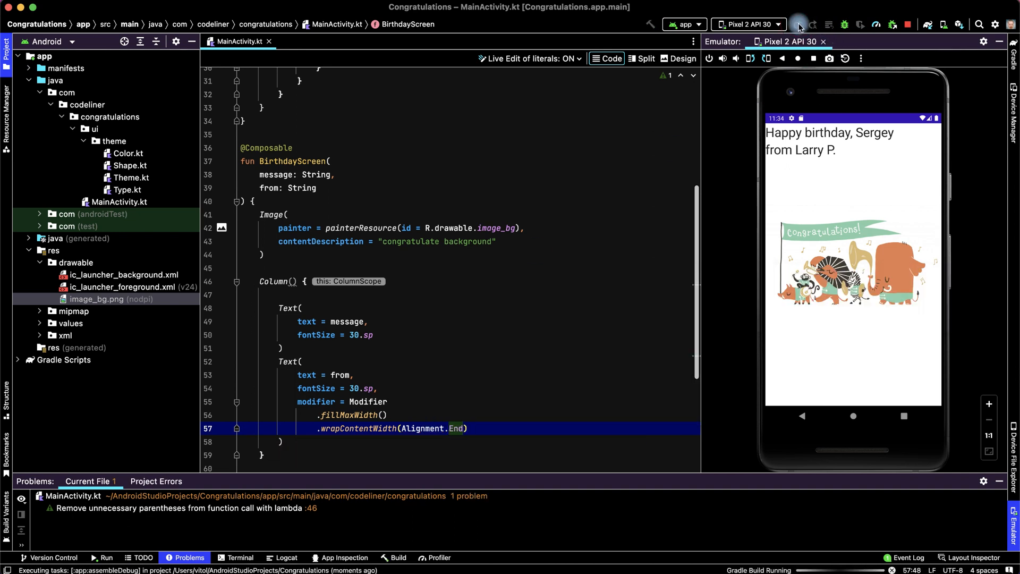
{"action": "left_click", "coordinate": [796, 24]}
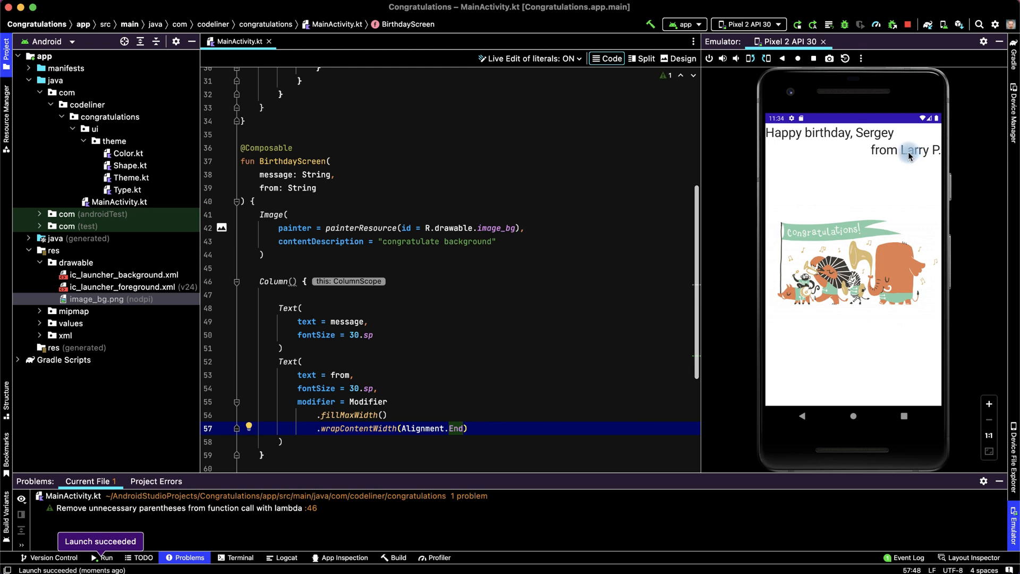
{"action": "mouse_move", "coordinate": [877, 132]}
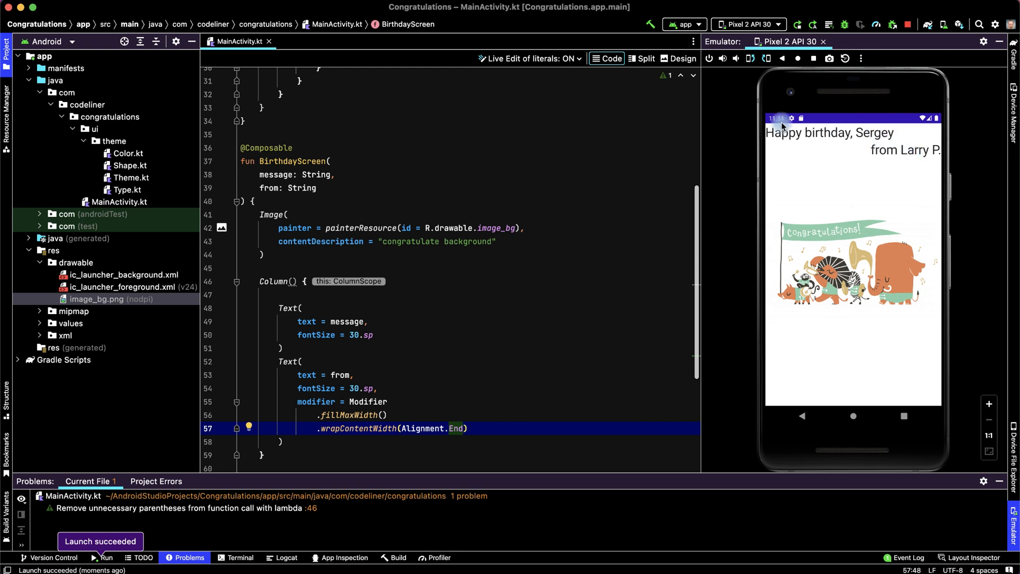
{"action": "mouse_move", "coordinate": [726, 235]}
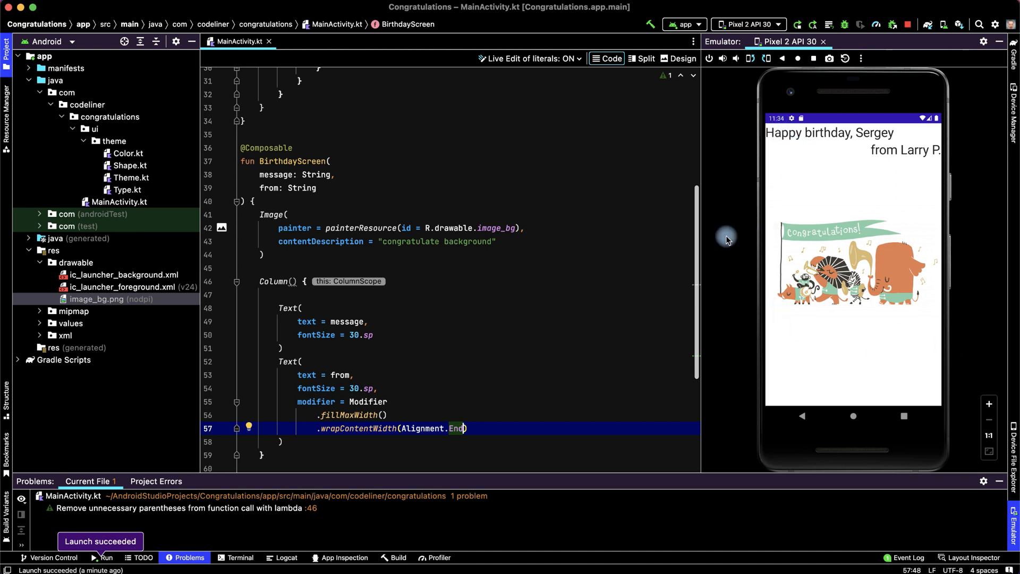
{"action": "left_click", "coordinate": [305, 345]}
{"action": "type", "text": "modifier = Modifier."}
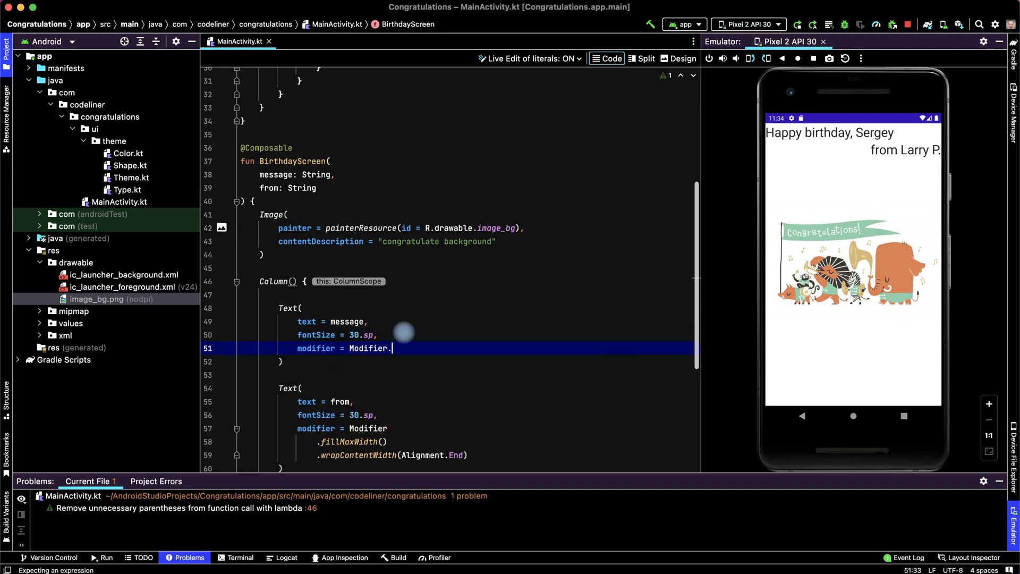
Step: Add Modifier.padding(16.dp) to the greeting Text
{"action": "type", "text": "padding()"}
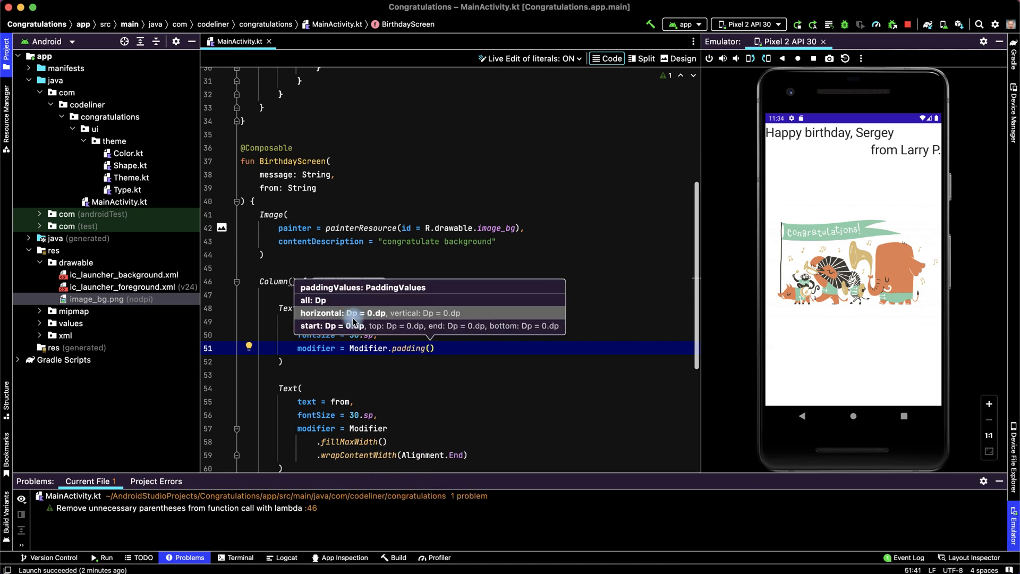
{"action": "mouse_move", "coordinate": [319, 299]}
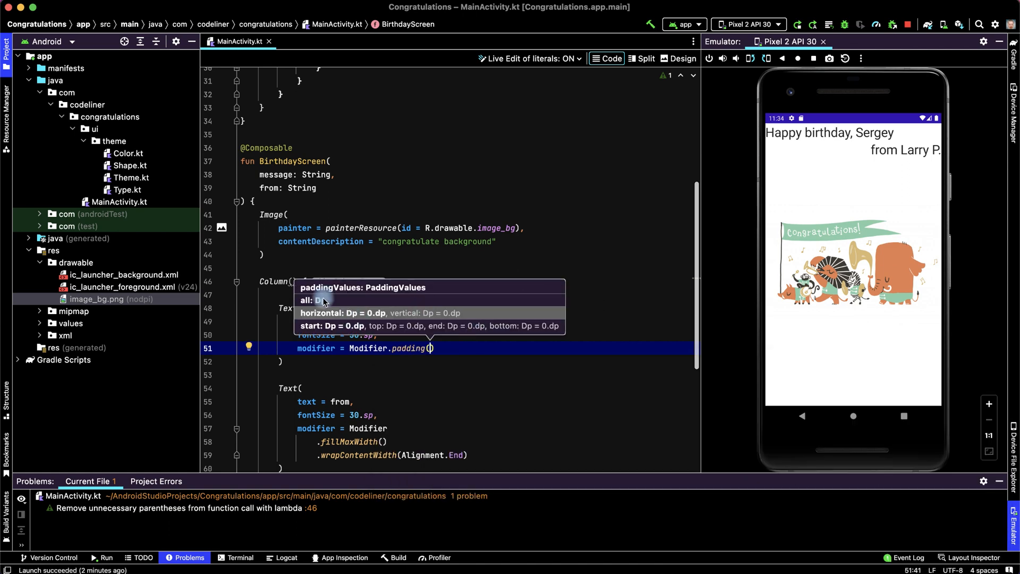
{"action": "type", "text": "16.dp"}
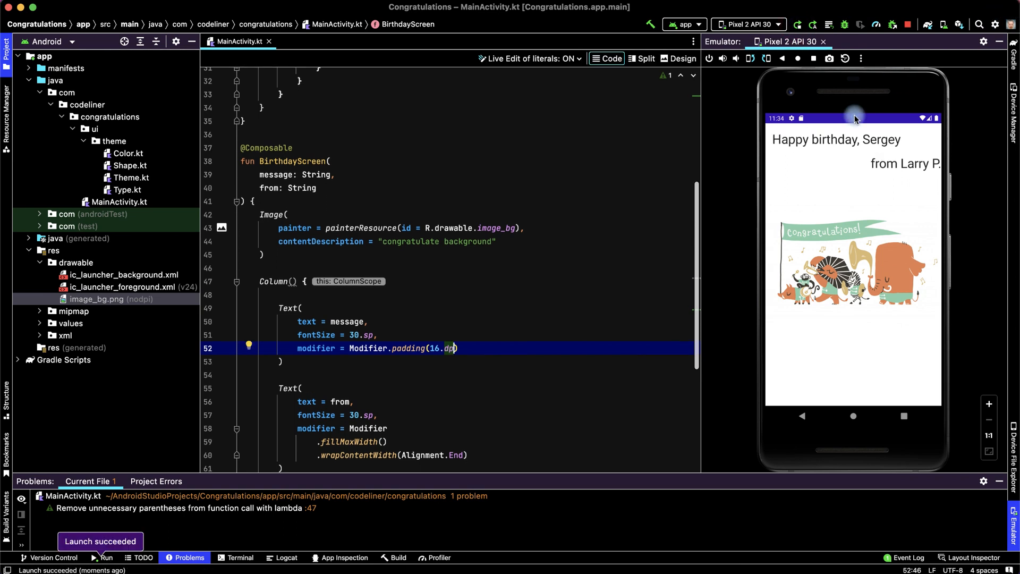
{"action": "mouse_move", "coordinate": [823, 137]}
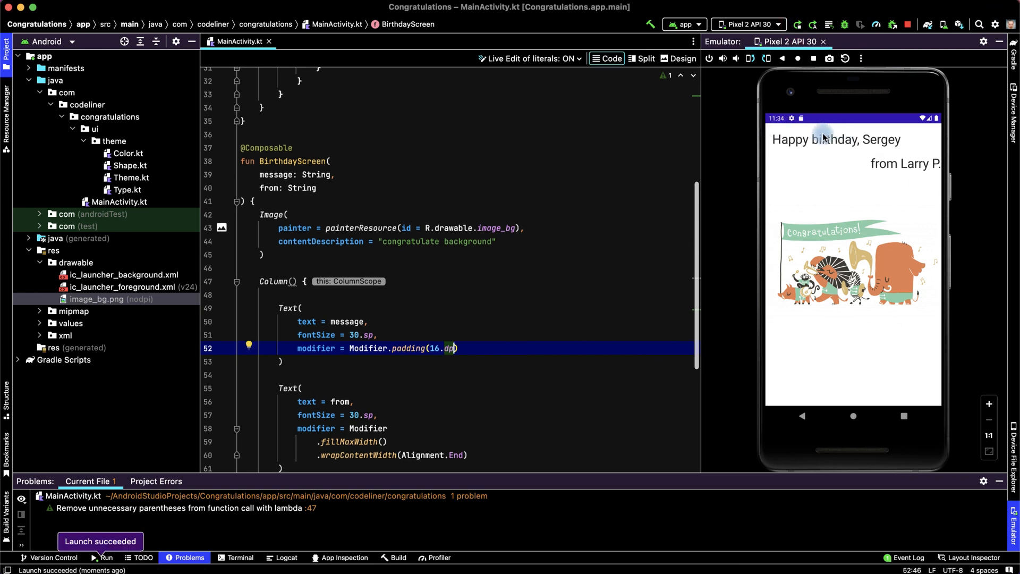
{"action": "mouse_move", "coordinate": [818, 140]}
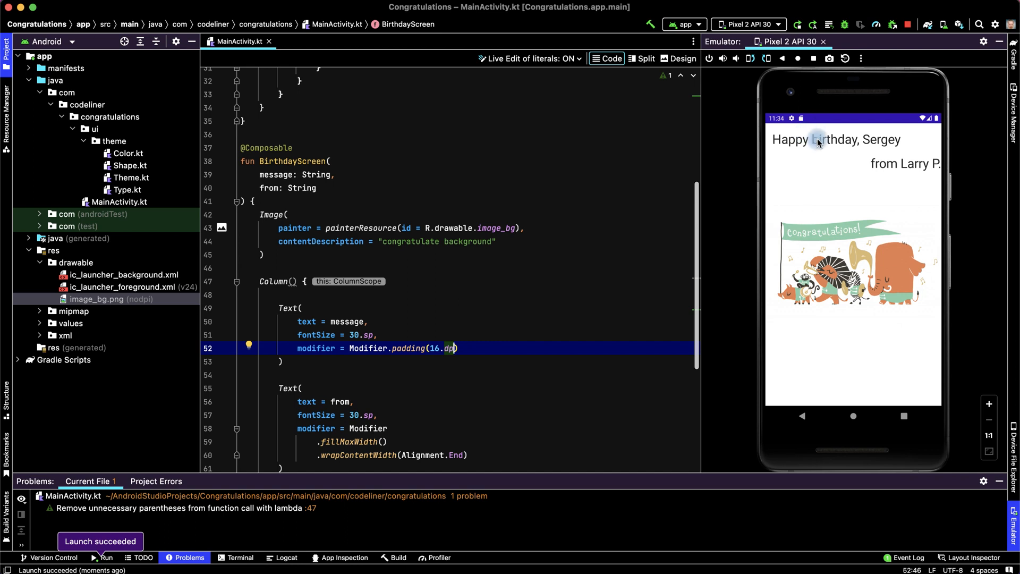
{"action": "mouse_move", "coordinate": [928, 144]}
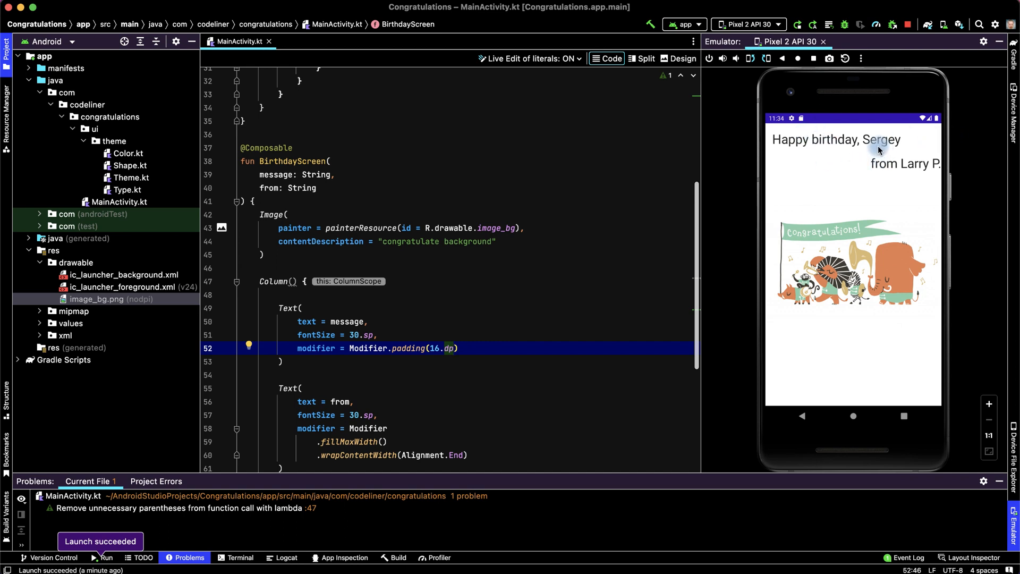
{"action": "mouse_move", "coordinate": [957, 388]}
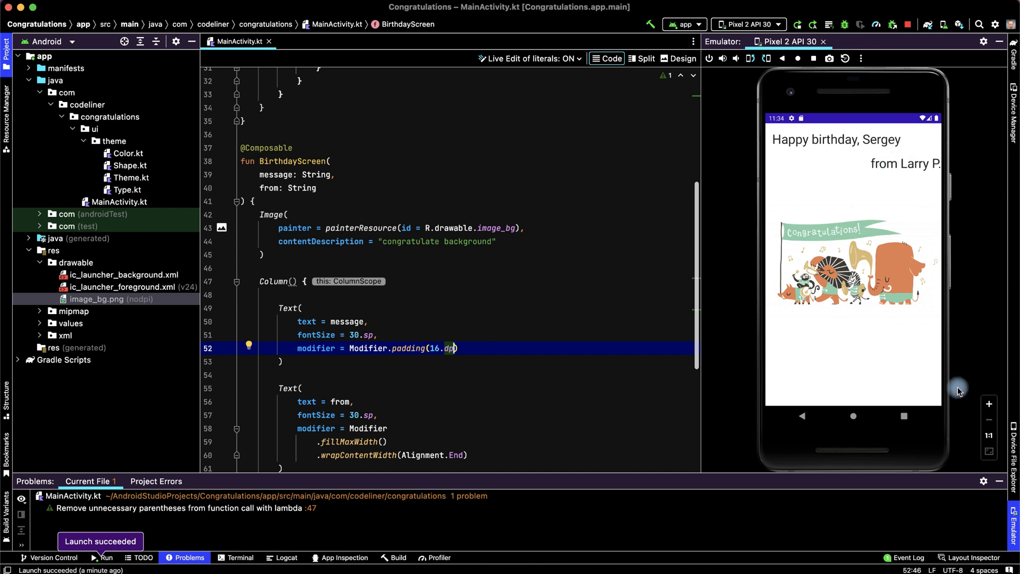
{"action": "mouse_move", "coordinate": [468, 352]}
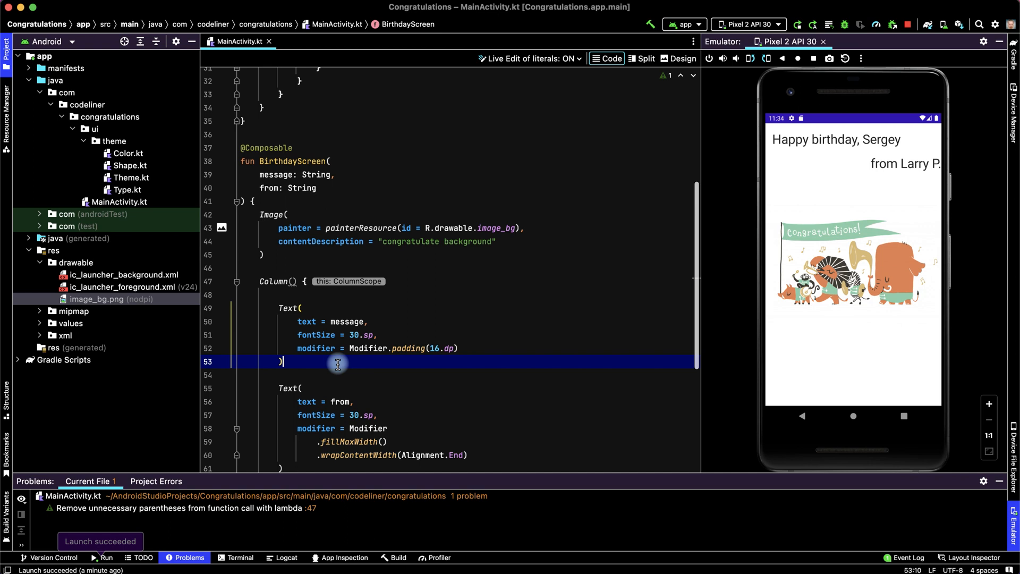
Step: Insert Spacer(modifier = Modifier.fillMaxHeight()) between the greeting and from Texts
{"action": "type", "text": "S"}
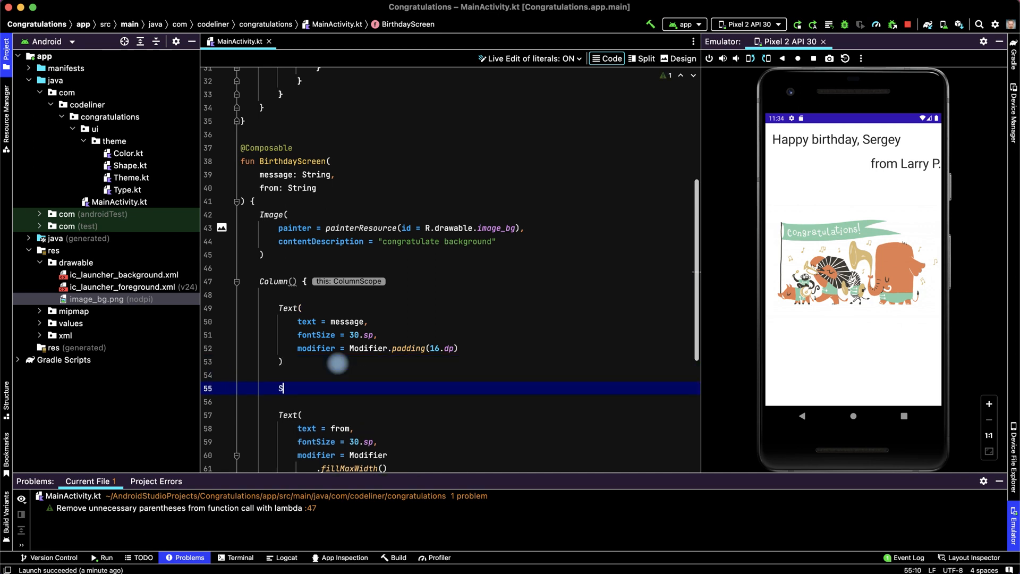
{"action": "type", "text": "pacer(modifier ="}
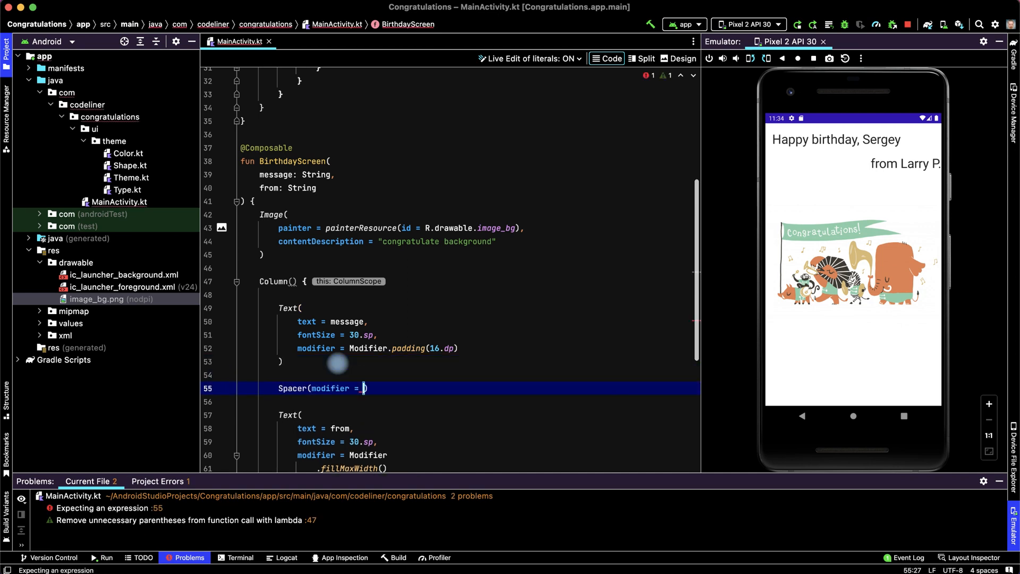
{"action": "mouse_move", "coordinate": [408, 348]}
{"action": "type", "text": "Modifier"}
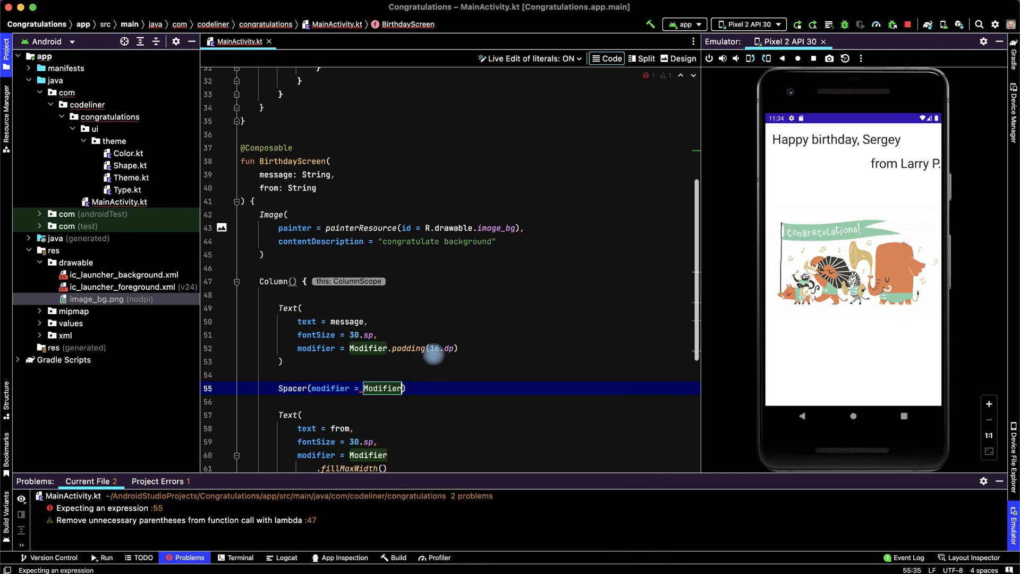
{"action": "type", "text": ".fillMaxHeight("}
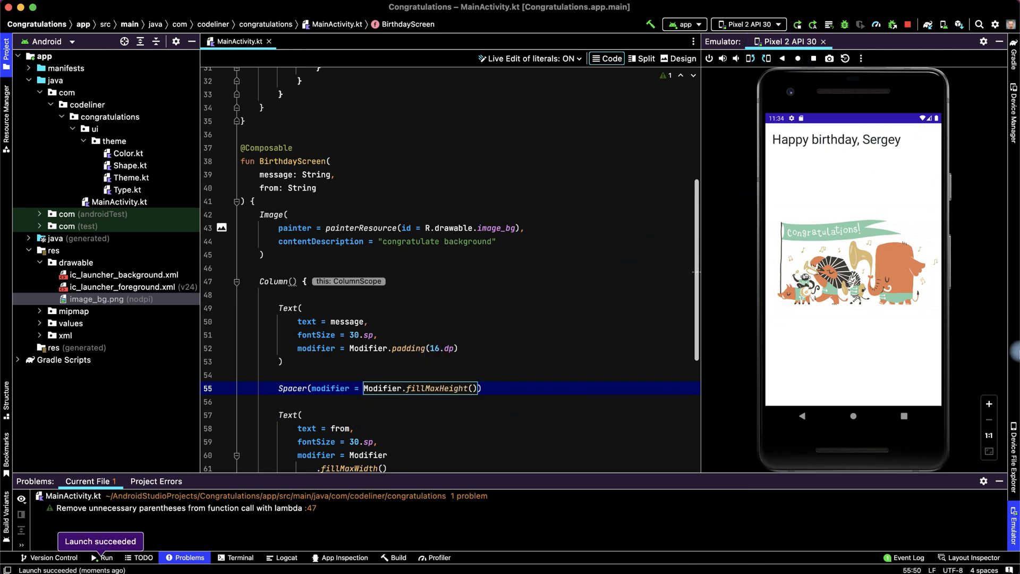
{"action": "mouse_move", "coordinate": [957, 437]}
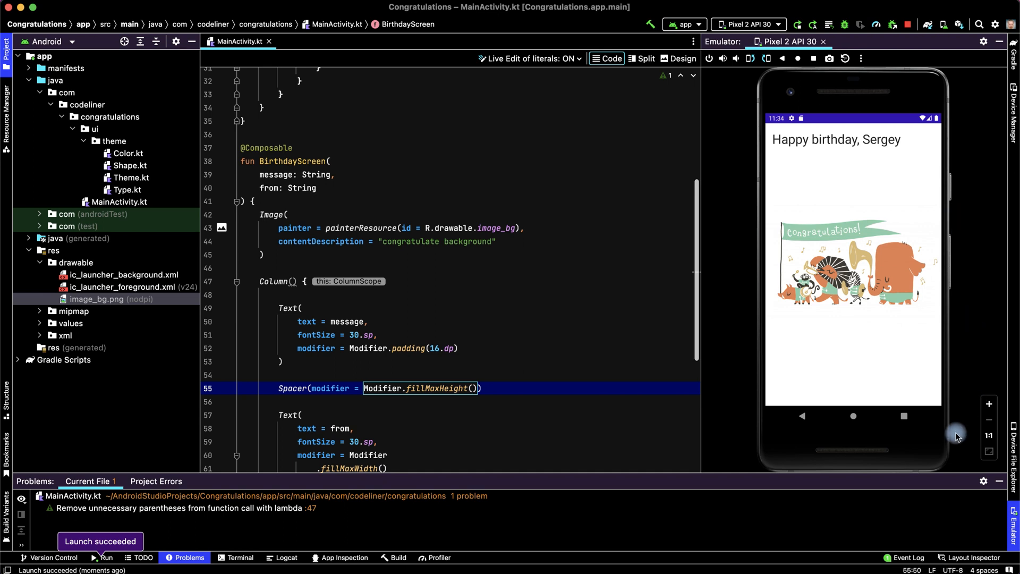
{"action": "mouse_move", "coordinate": [891, 427]}
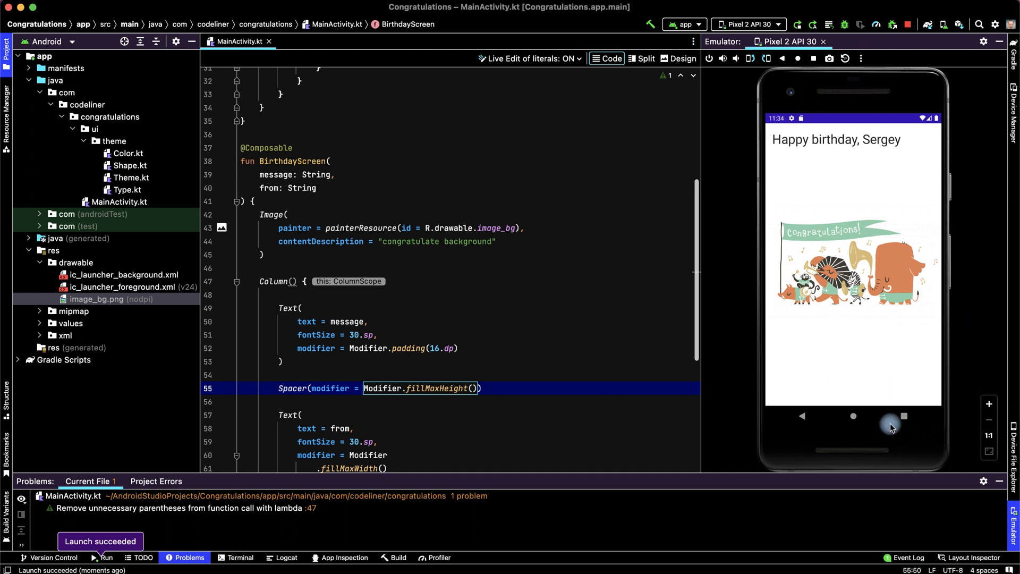
{"action": "mouse_move", "coordinate": [390, 378]}
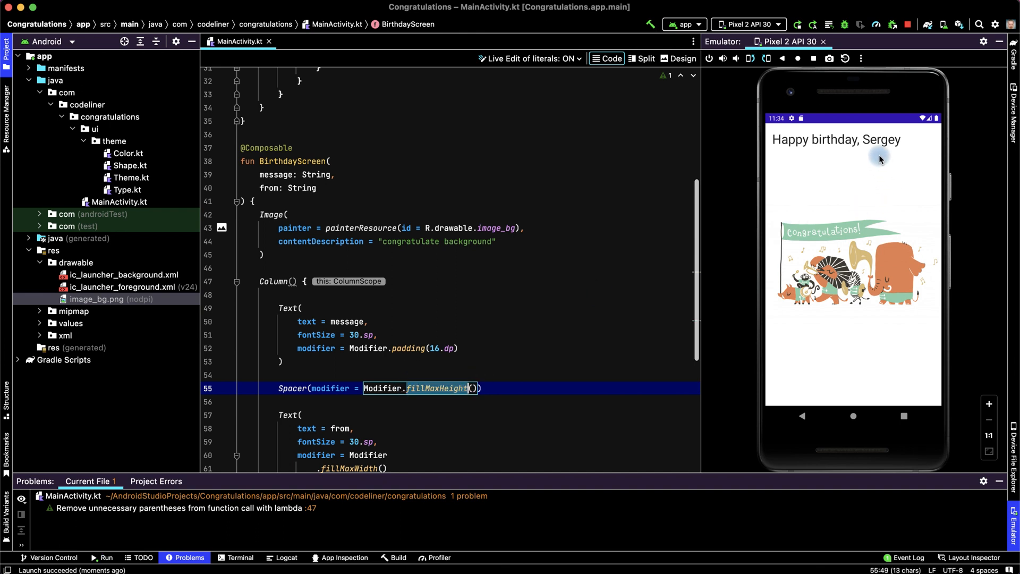
{"action": "mouse_move", "coordinate": [925, 153]}
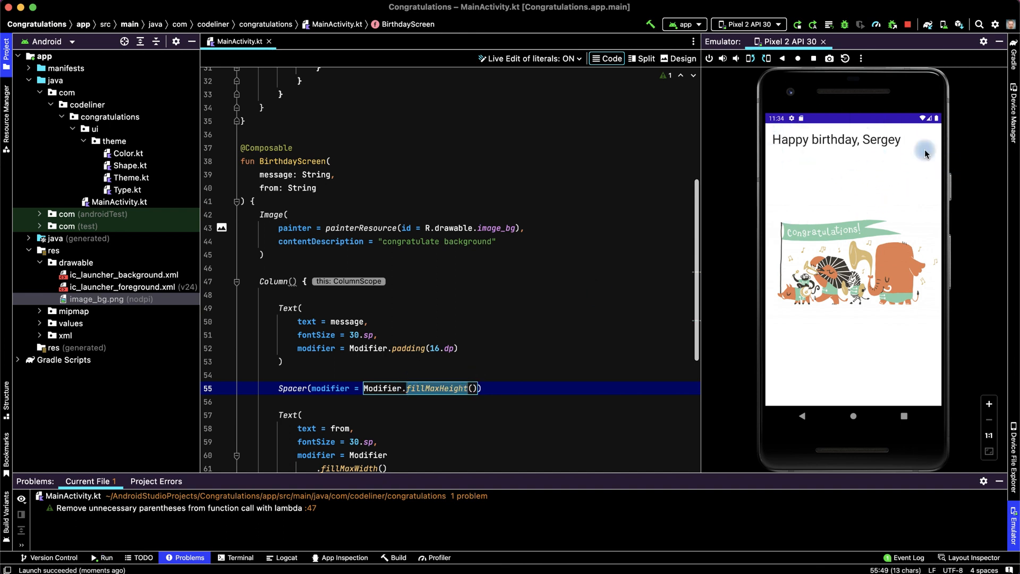
{"action": "mouse_move", "coordinate": [469, 390]}
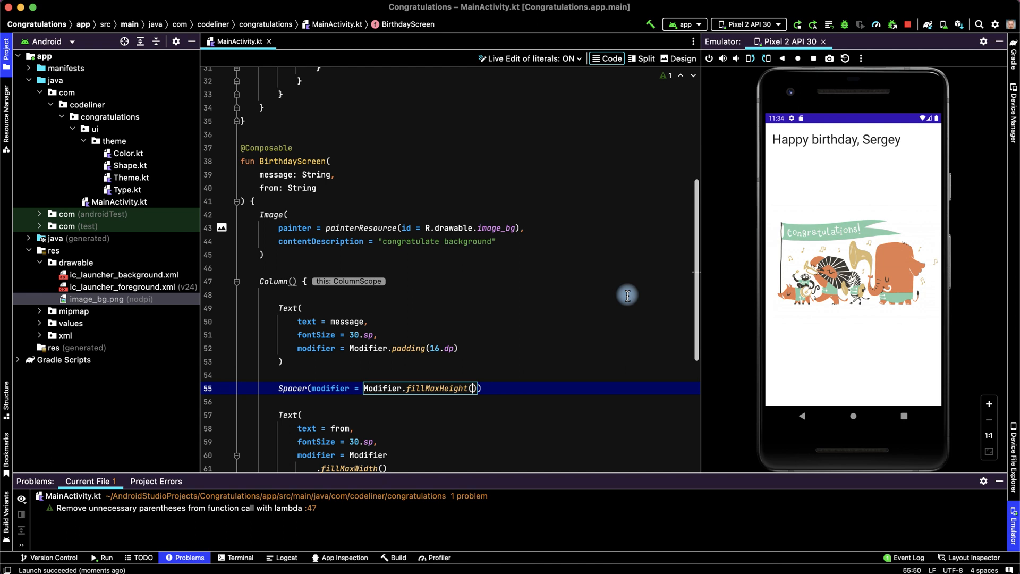
Step: Limit the spacer to Modifier.fillMaxHeight(fraction = 0.9f) so the 'from' line fits
{"action": "type", "text": "fraction: 0.9f"}
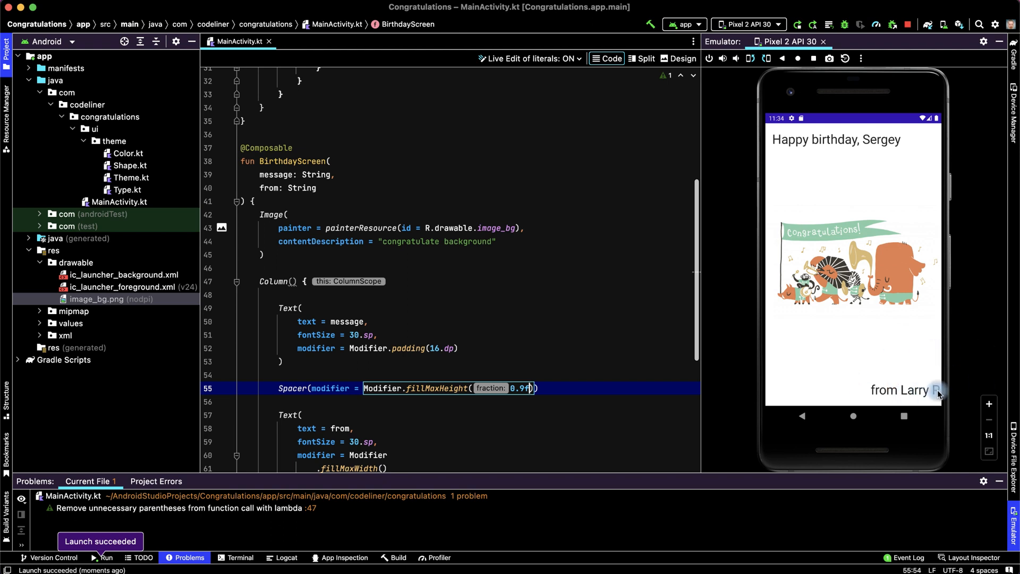
{"action": "mouse_move", "coordinate": [937, 398]}
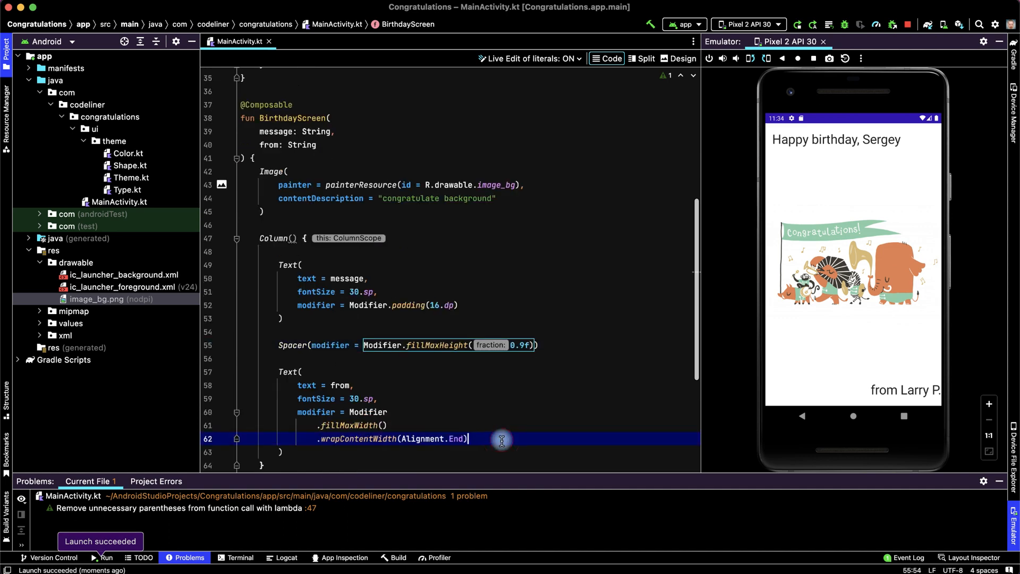
Step: Give the 'from Larry P.' Text 16 dp end padding to inset it from the right edge
{"action": "type", "text": ".padding(end = 16.dp"}
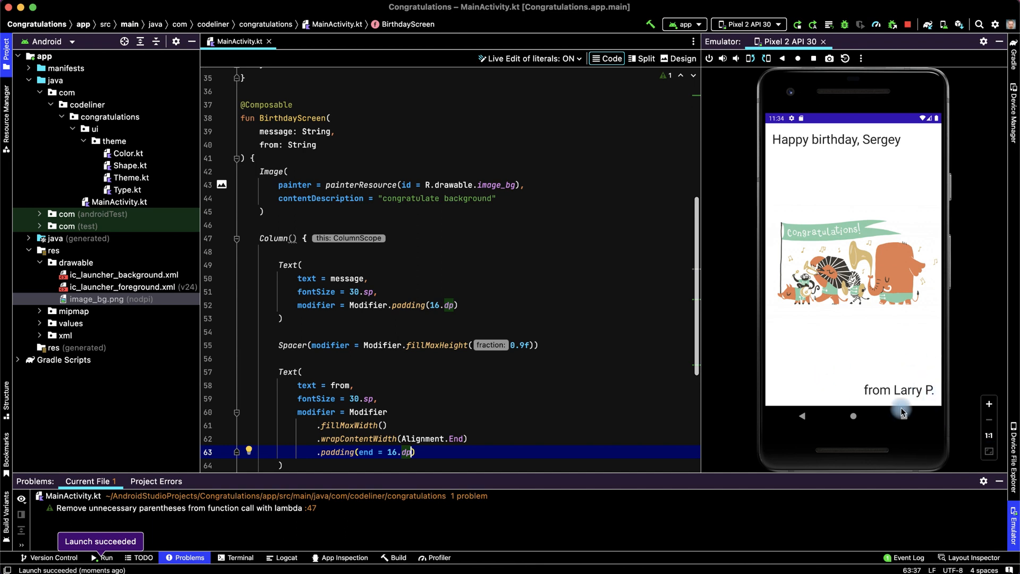
{"action": "mouse_move", "coordinate": [915, 163]}
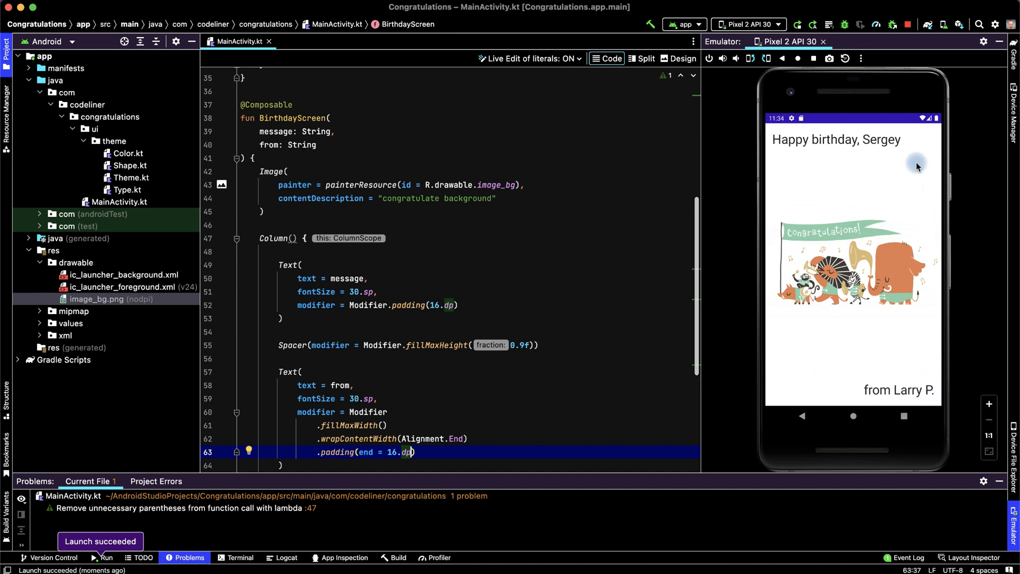
{"action": "mouse_move", "coordinate": [879, 161]}
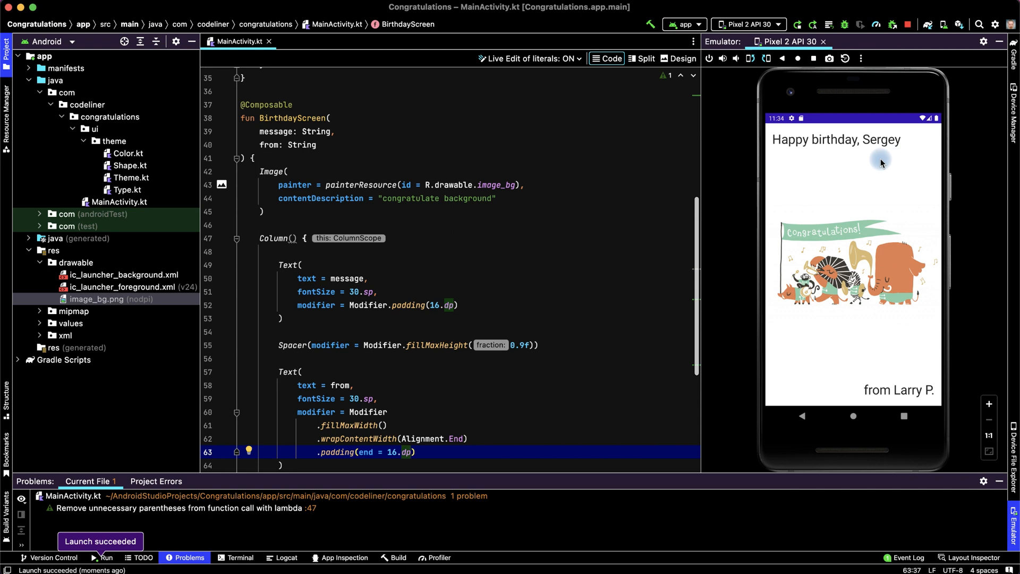
{"action": "mouse_move", "coordinate": [909, 386]}
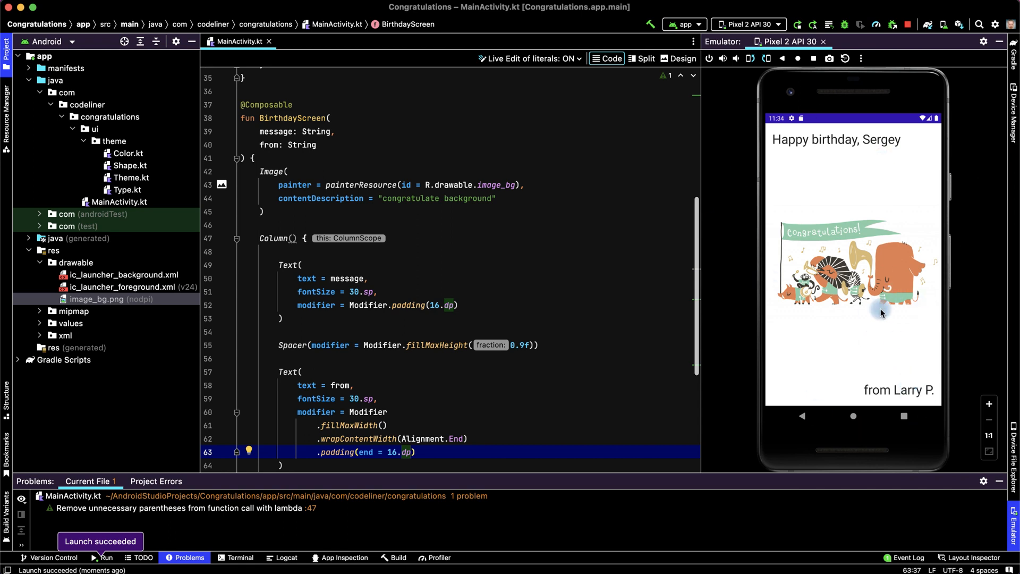
{"action": "mouse_move", "coordinate": [914, 252]}
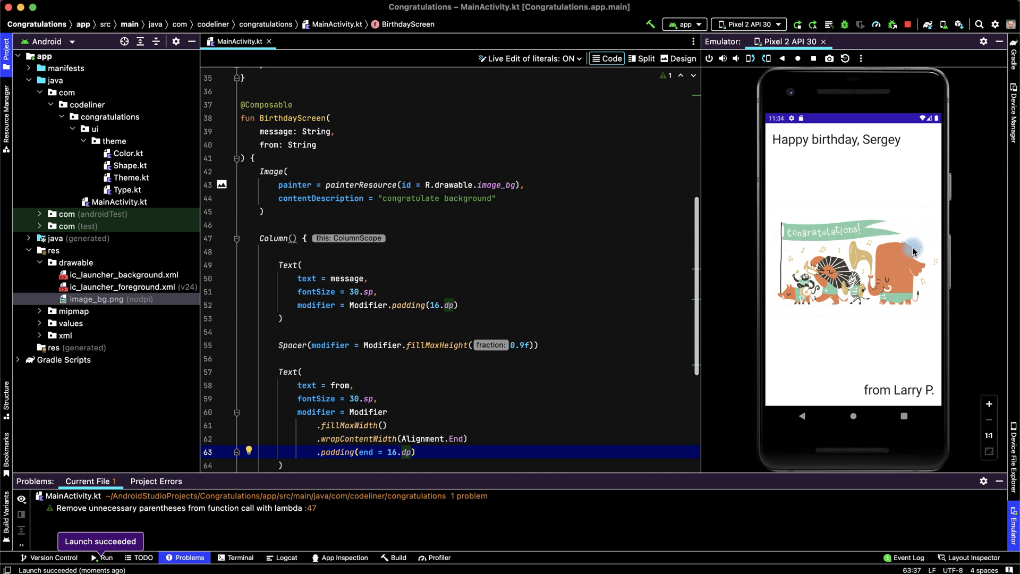
{"action": "mouse_move", "coordinate": [785, 337]}
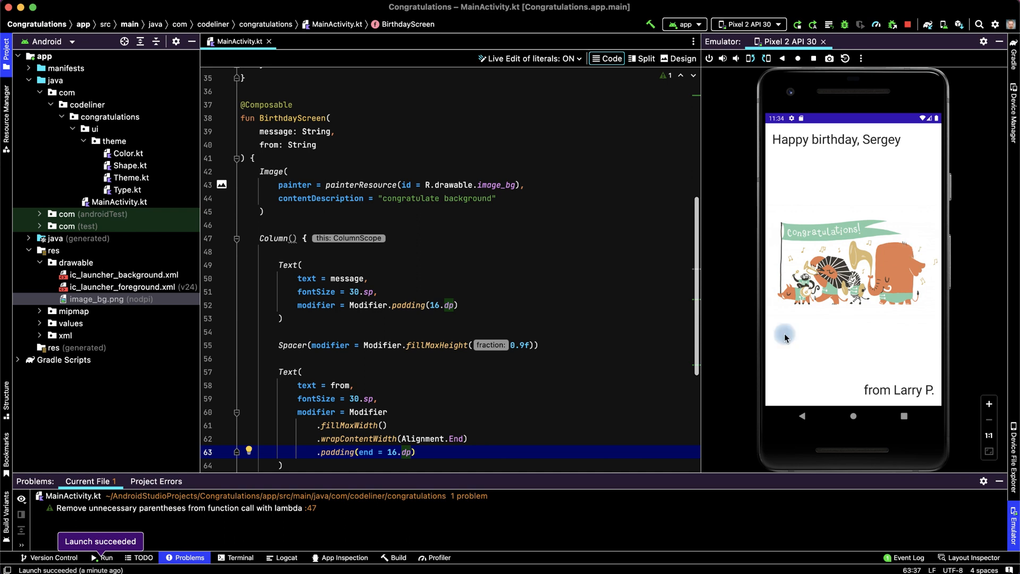